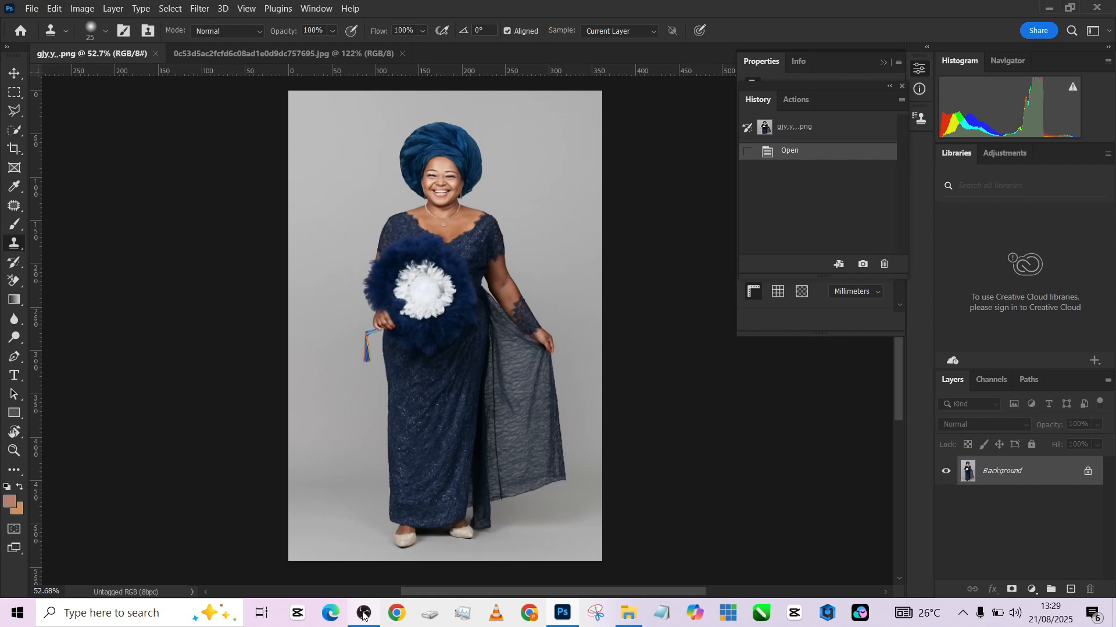
Drag a 4:5 content-aware crop wider than the portrait and commit it.
left_click(285, 54)
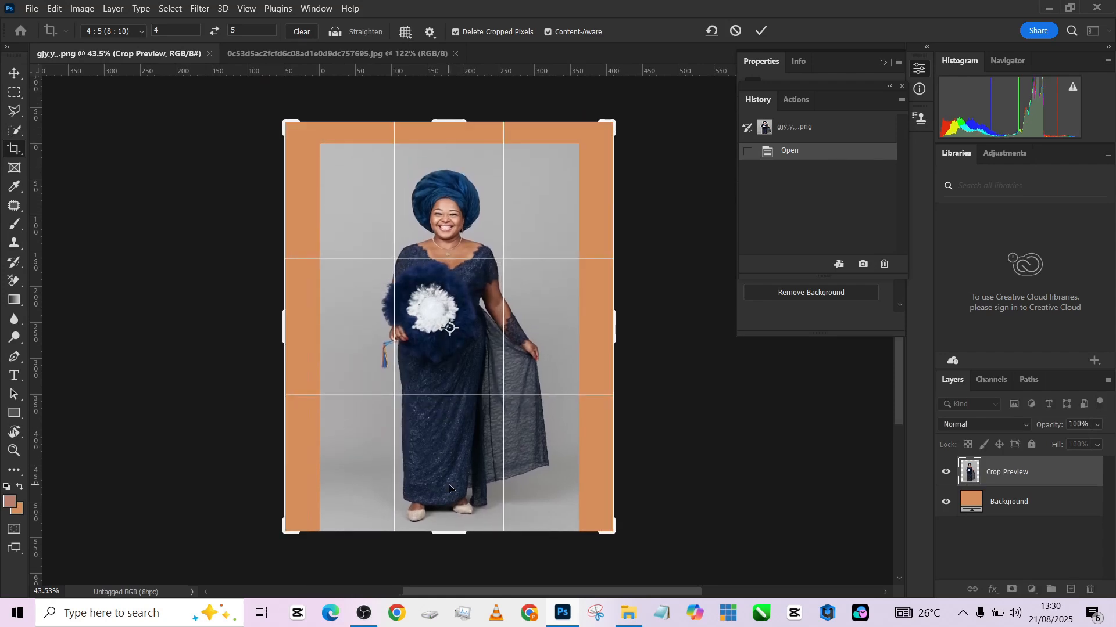
left_click_drag(448, 121, 447, 114)
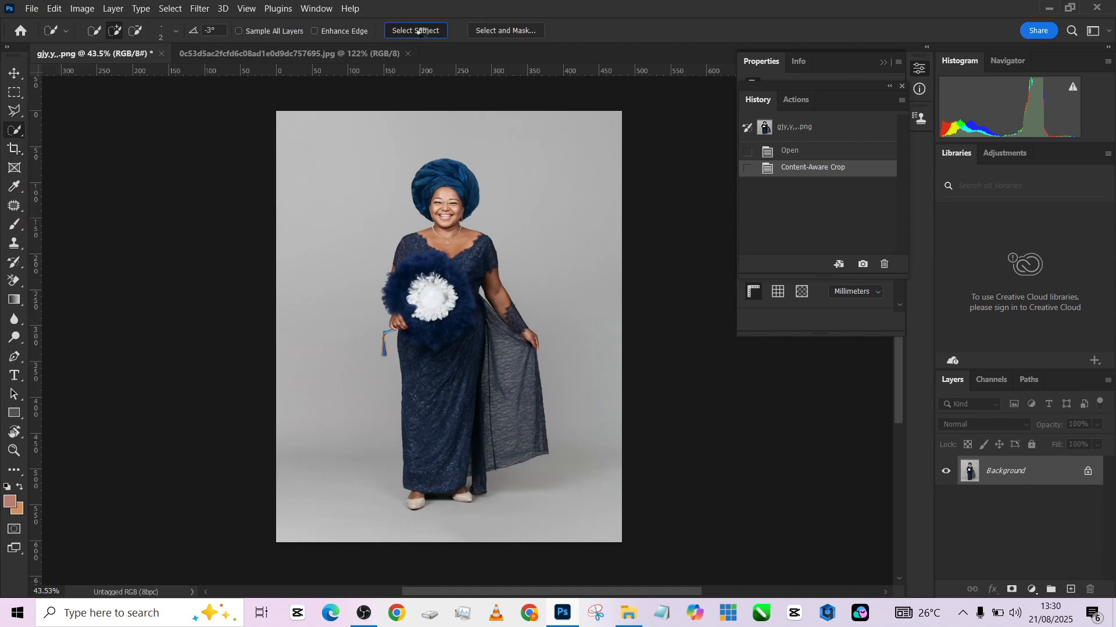
Select the woman with Select Subject, then invert the selection to the backdrop.
left_click(415, 30)
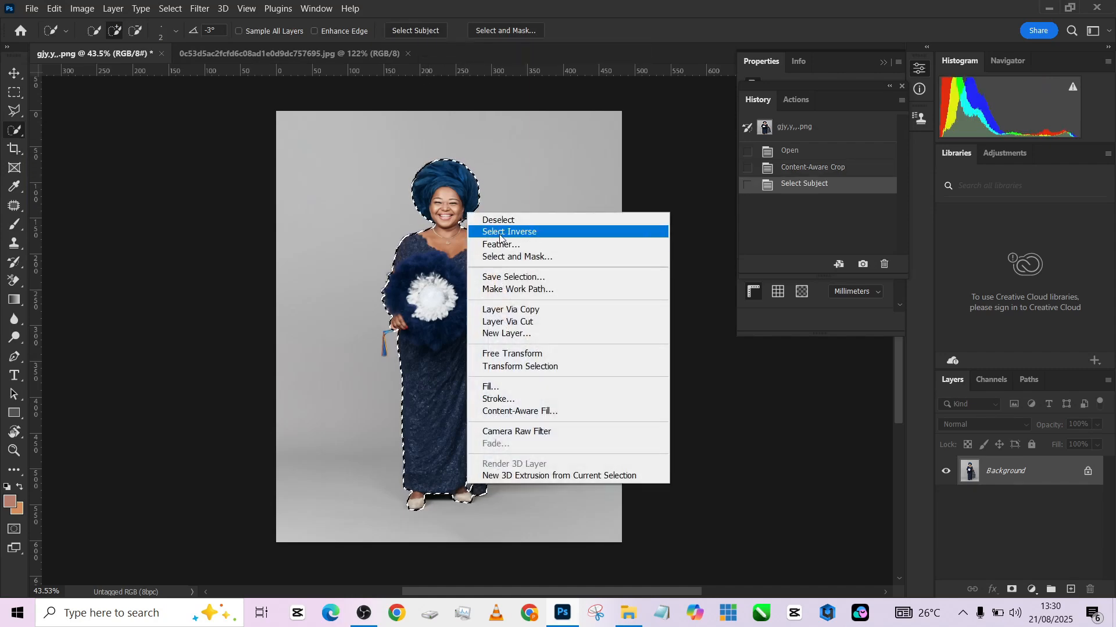
left_click(508, 231)
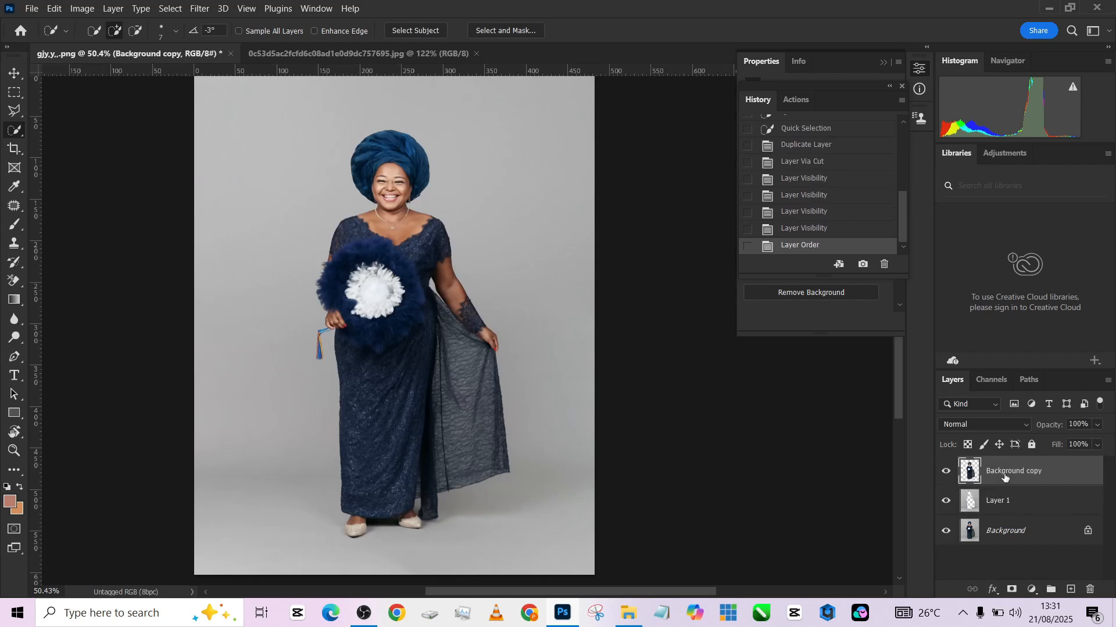
Load the layer's outline and apply a 27.7 px Gaussian Blur, then deselect.
left_click(997, 501)
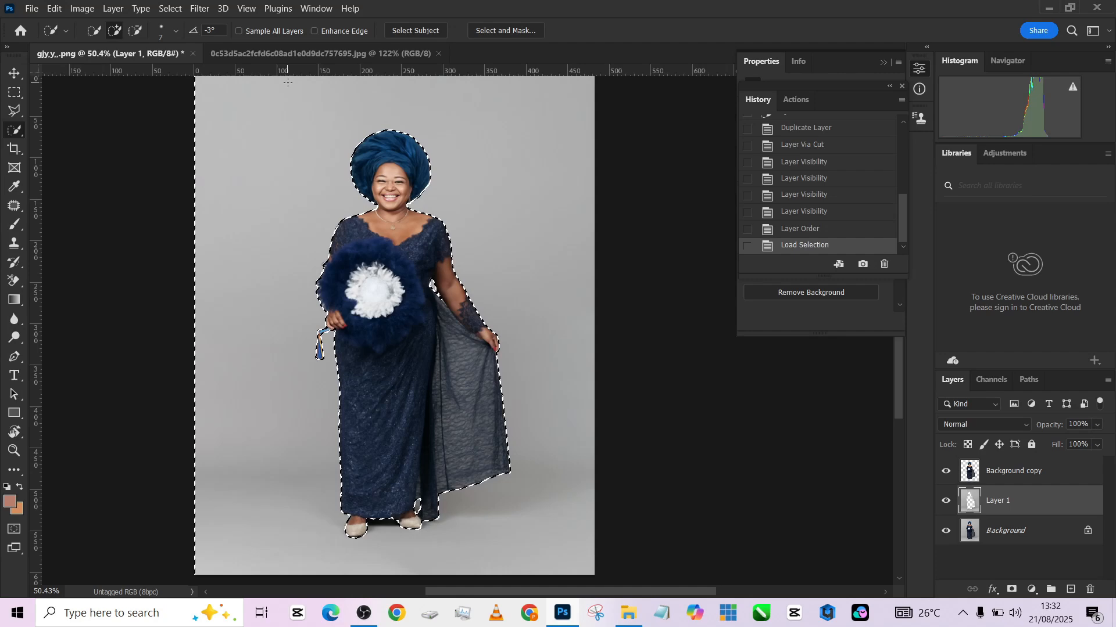
left_click(198, 8)
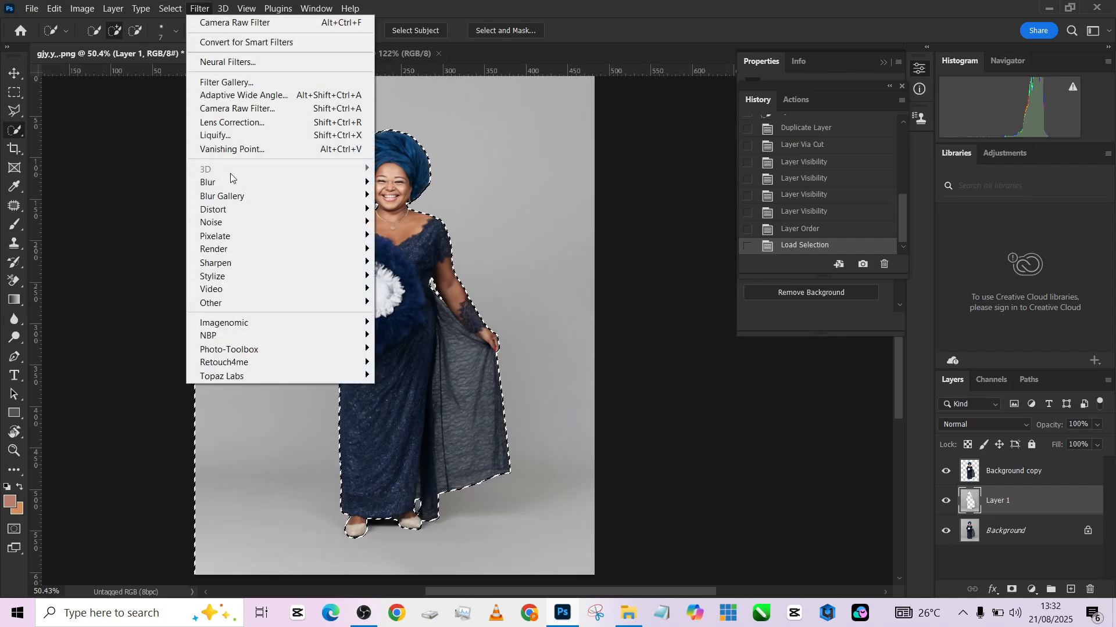
left_click(208, 182)
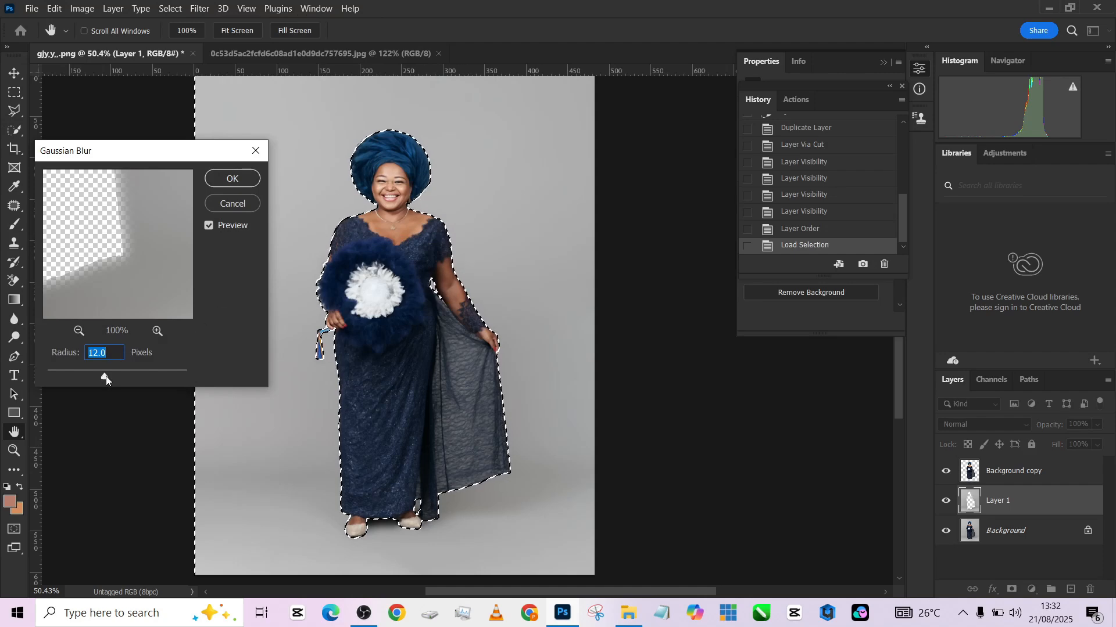
left_click_drag(105, 378, 114, 377)
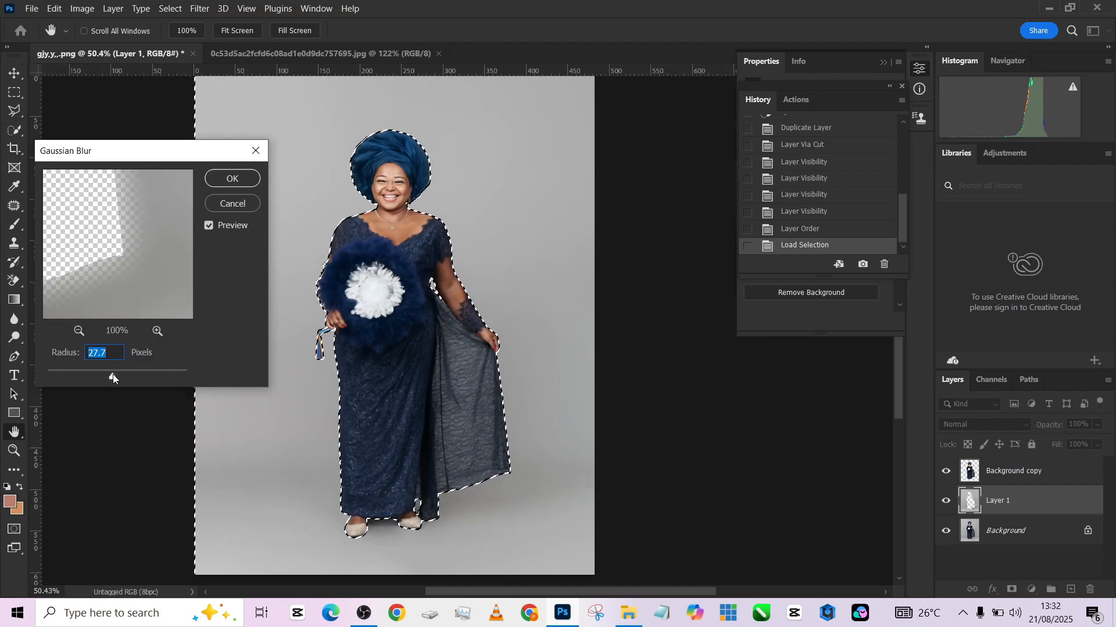
left_click(232, 178)
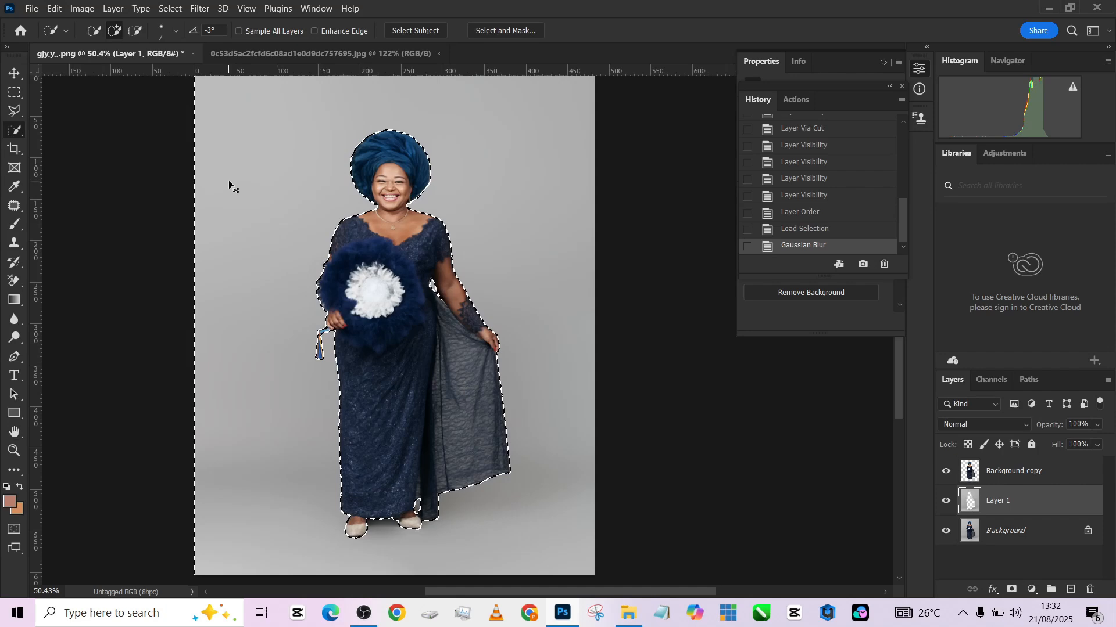
key("ctrl+d")
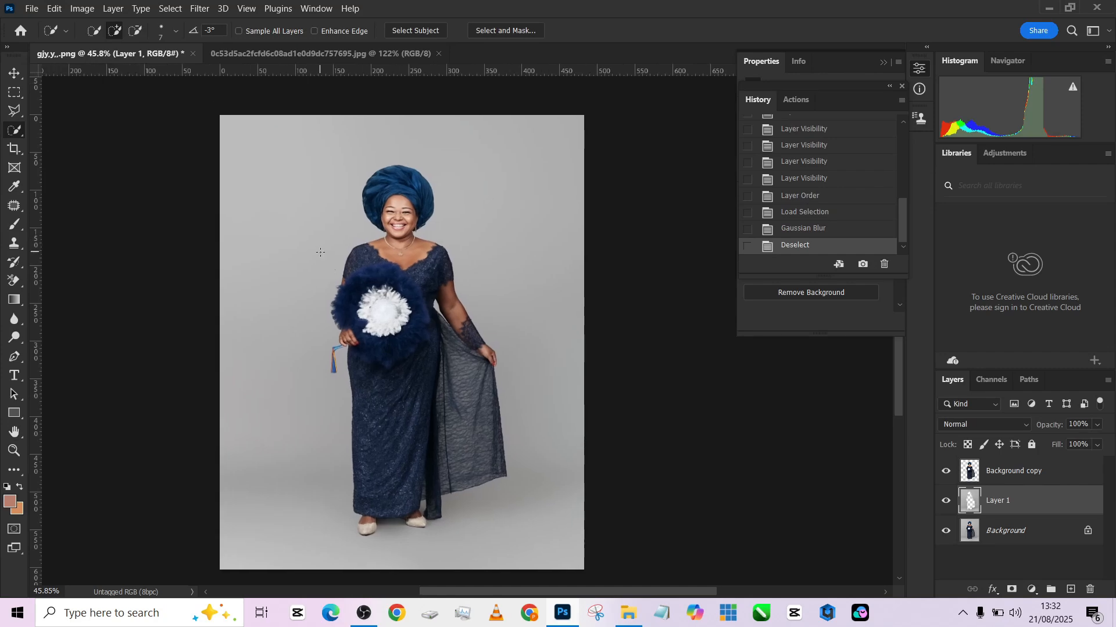
Add a dark grey #505050 Solid Color fill layer.
left_click(1032, 589)
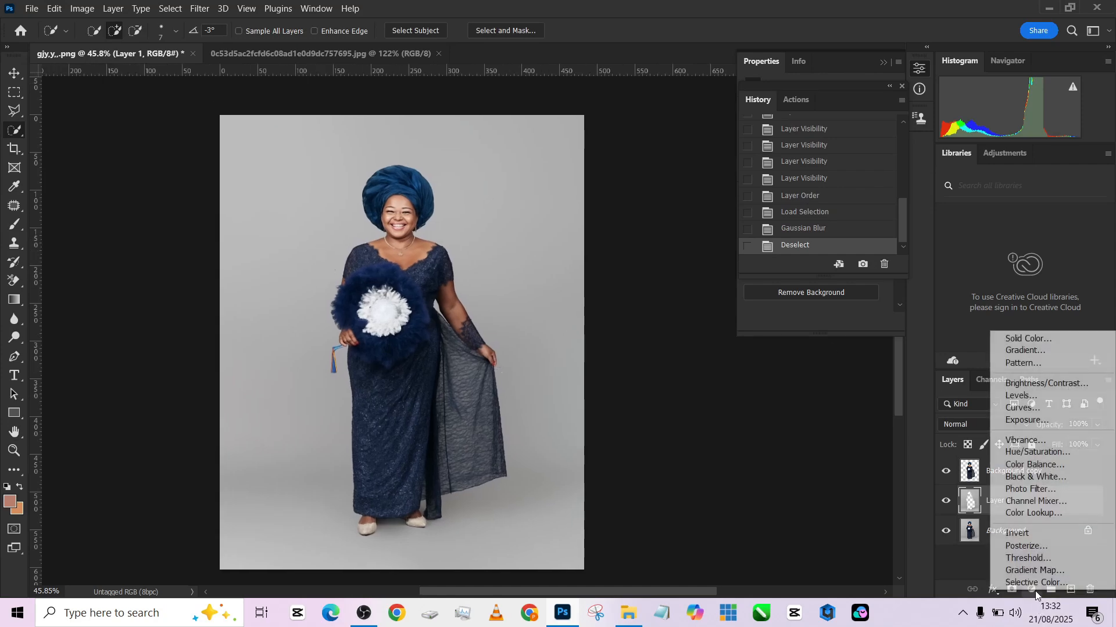
left_click(1027, 338)
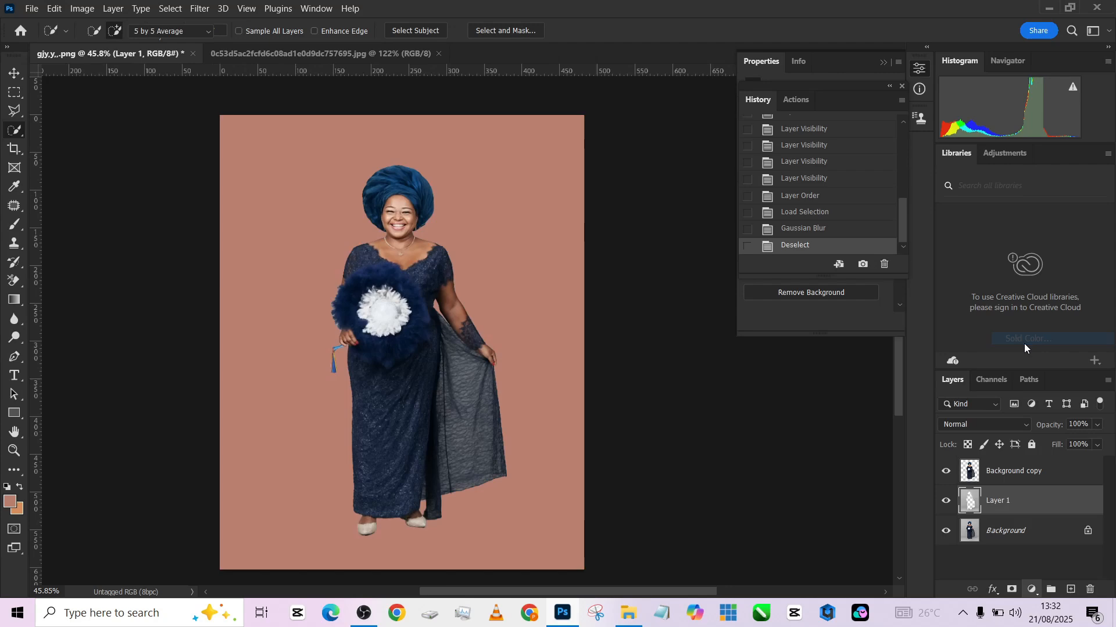
left_click(1024, 338)
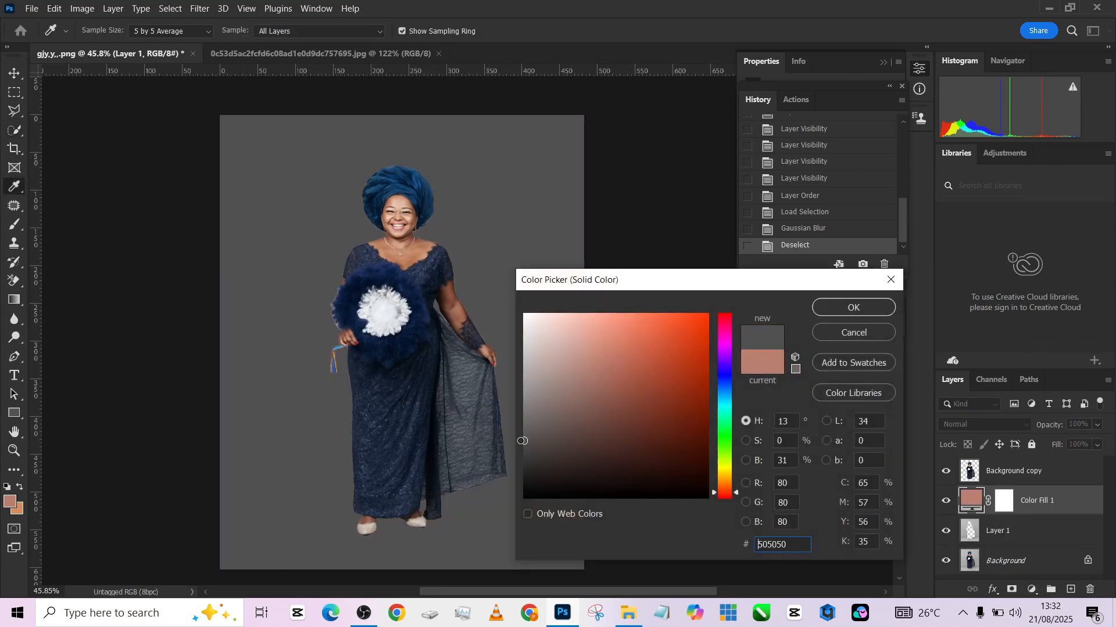
left_click(852, 307)
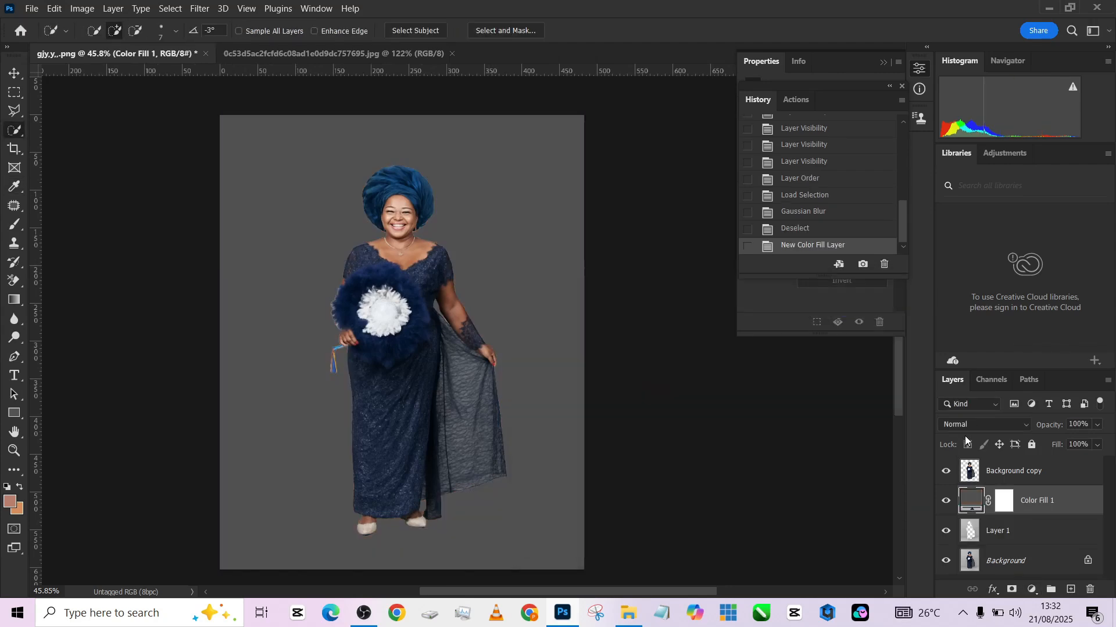
Set the fill layer to Multiply at 36% fill, toggling visibility to compare.
left_click(984, 424)
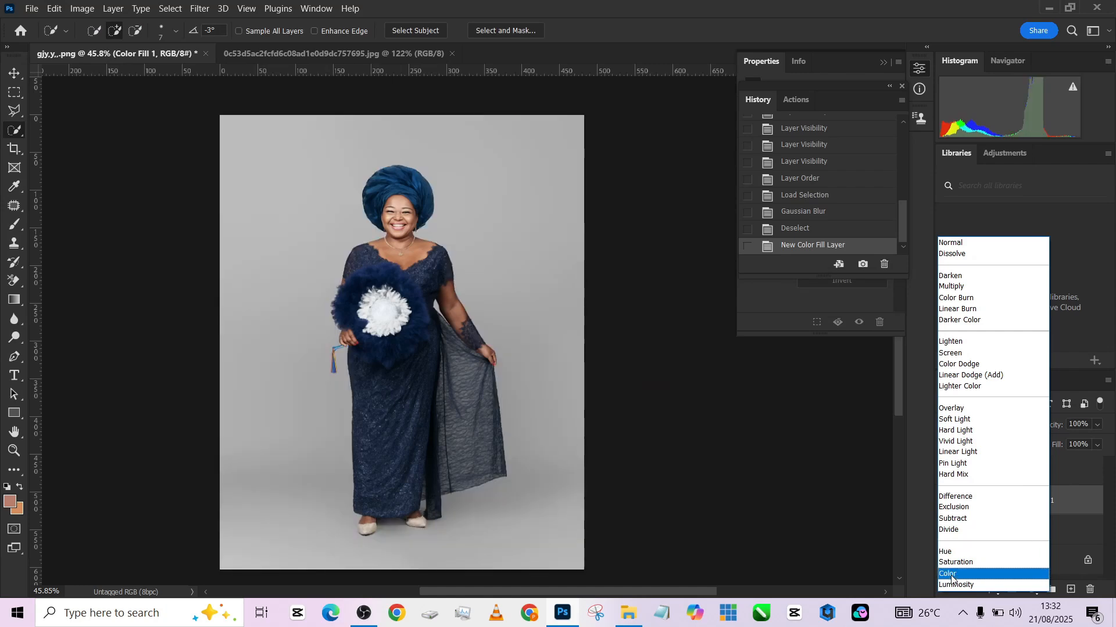
left_click(948, 574)
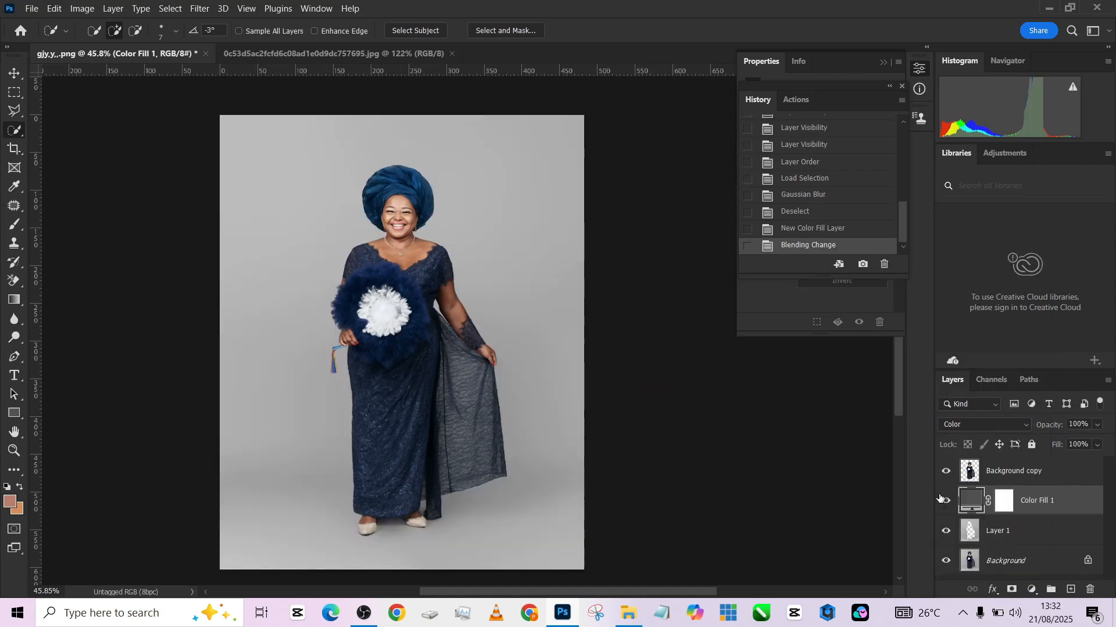
left_click(945, 500)
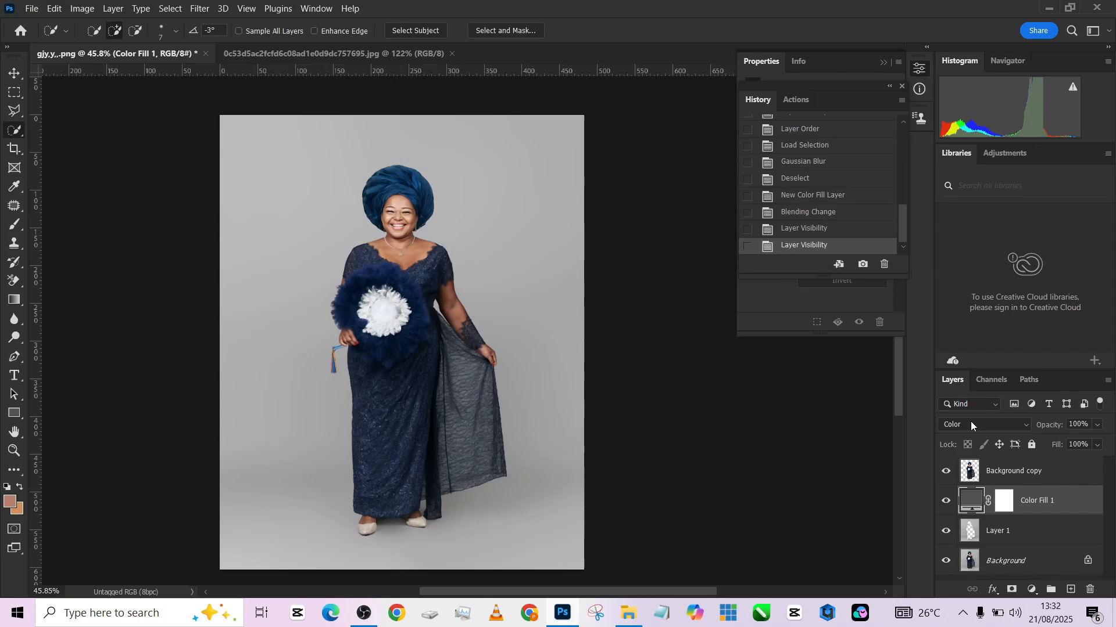
left_click(982, 424)
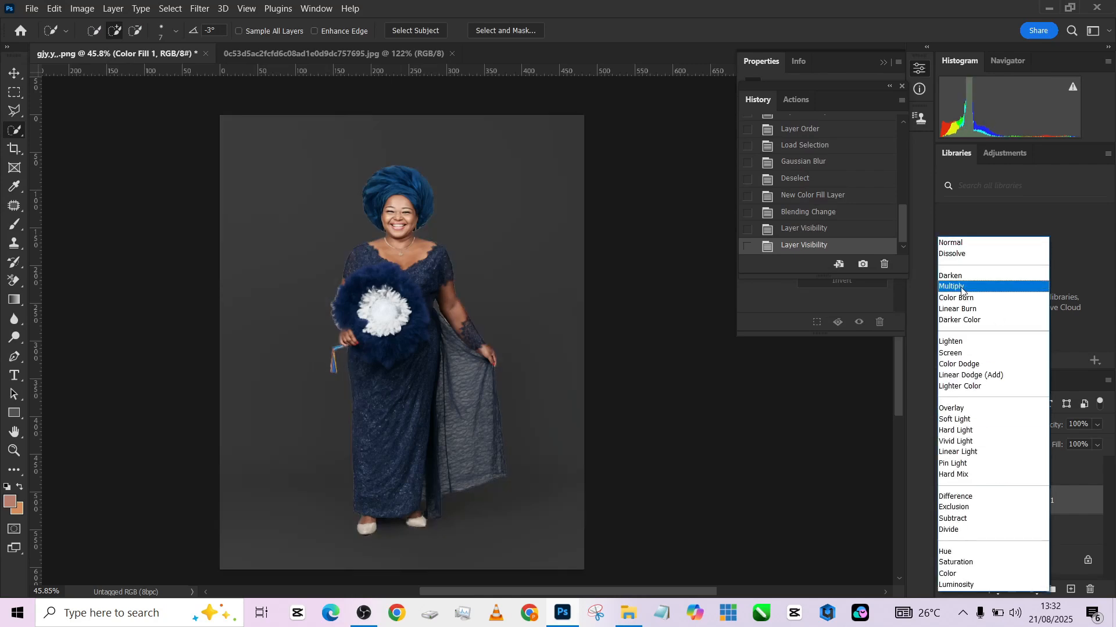
left_click(954, 286)
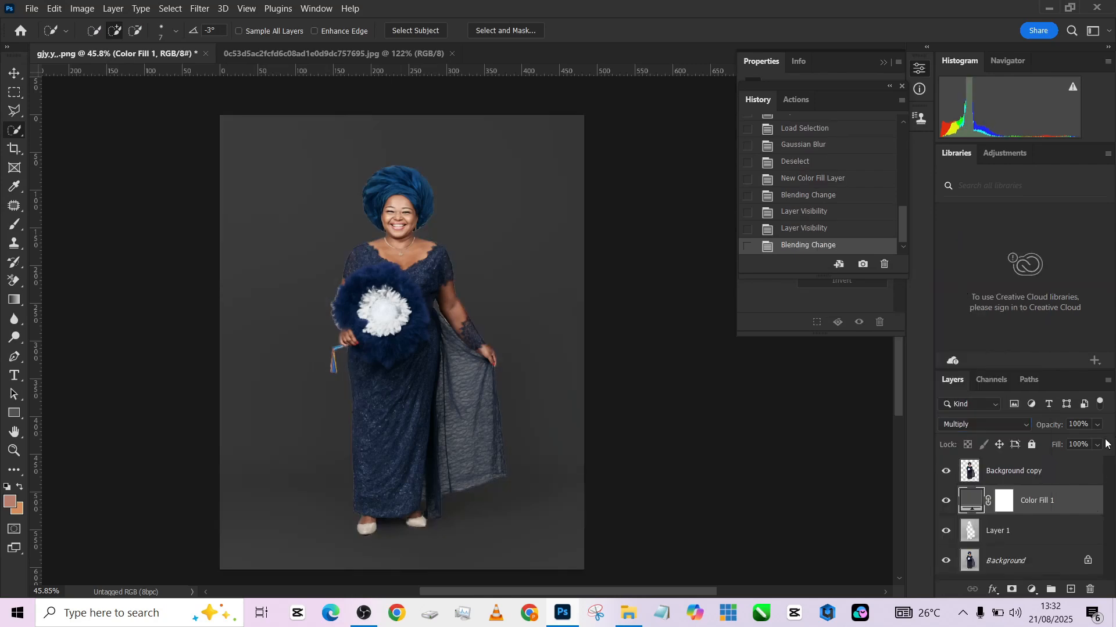
left_click_drag(1087, 444, 1064, 462)
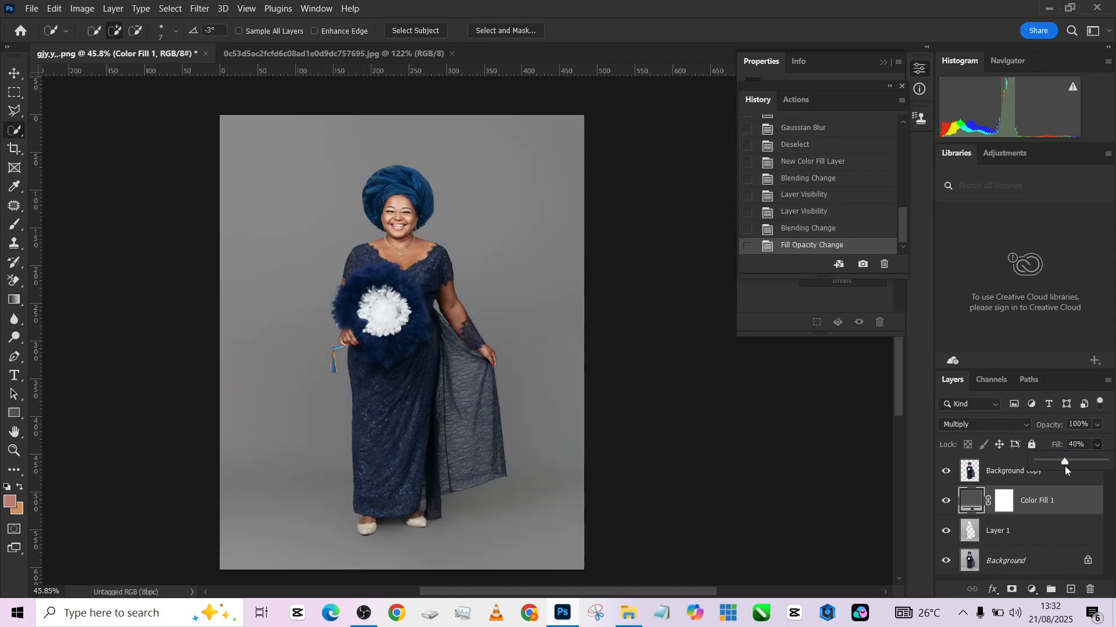
left_click_drag(1065, 463, 1061, 463)
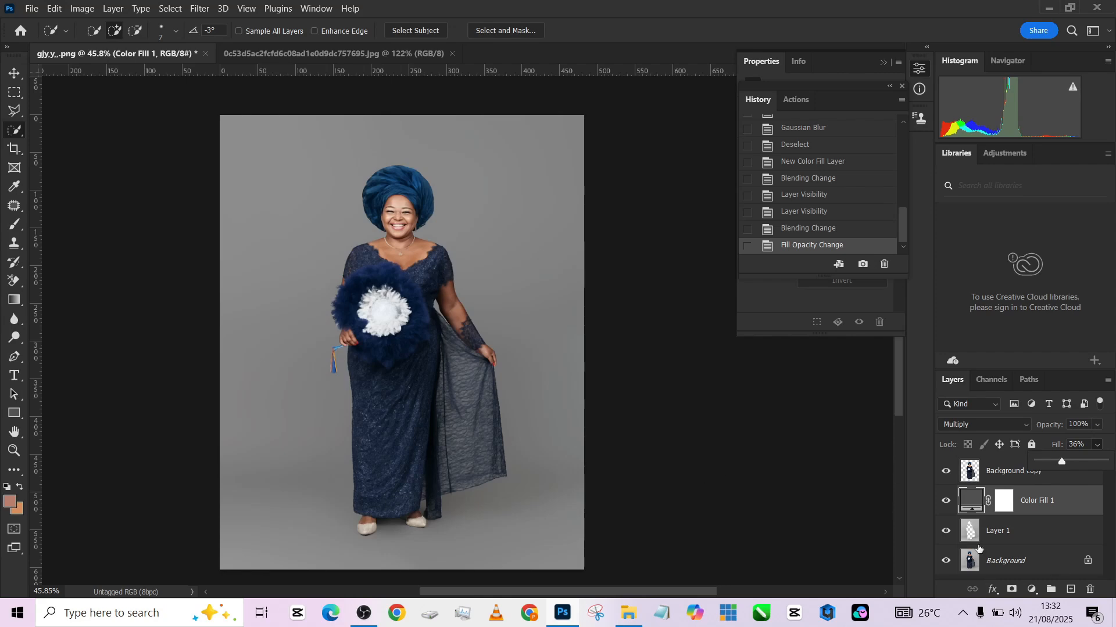
mouse_move(1028, 538)
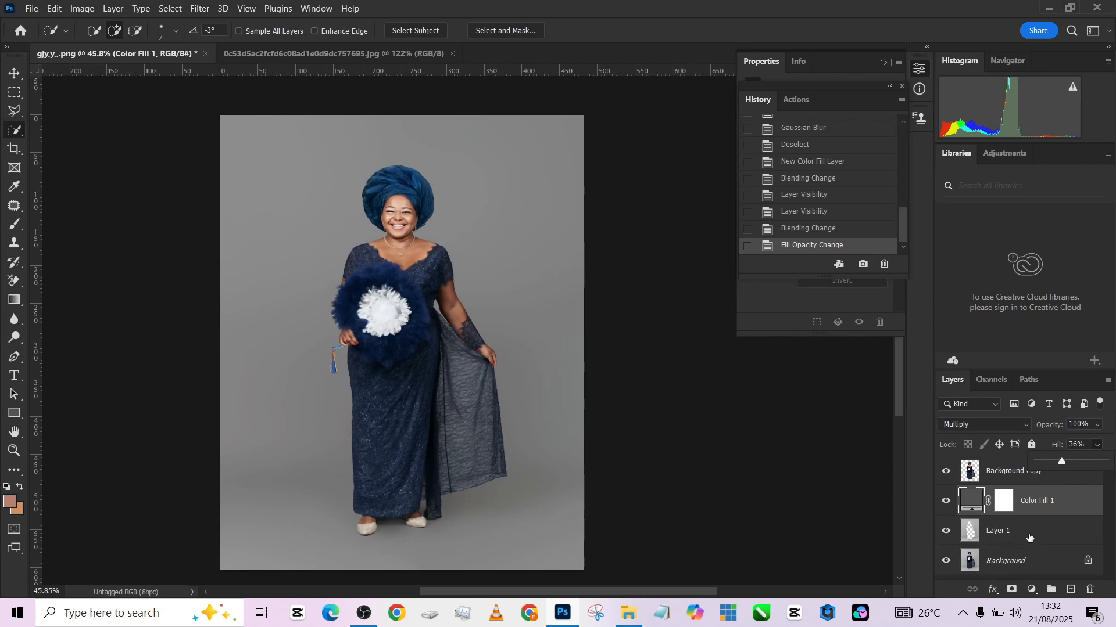
left_click(969, 500)
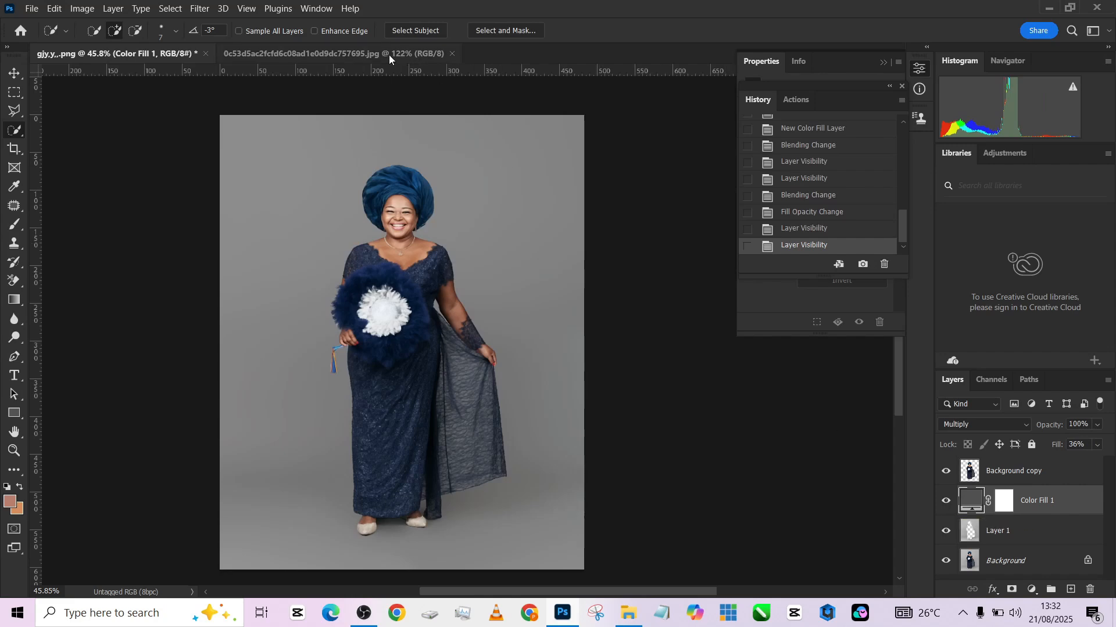
Crop the painted backdrop image to 4:5 and unlock its background layer.
left_click(327, 53)
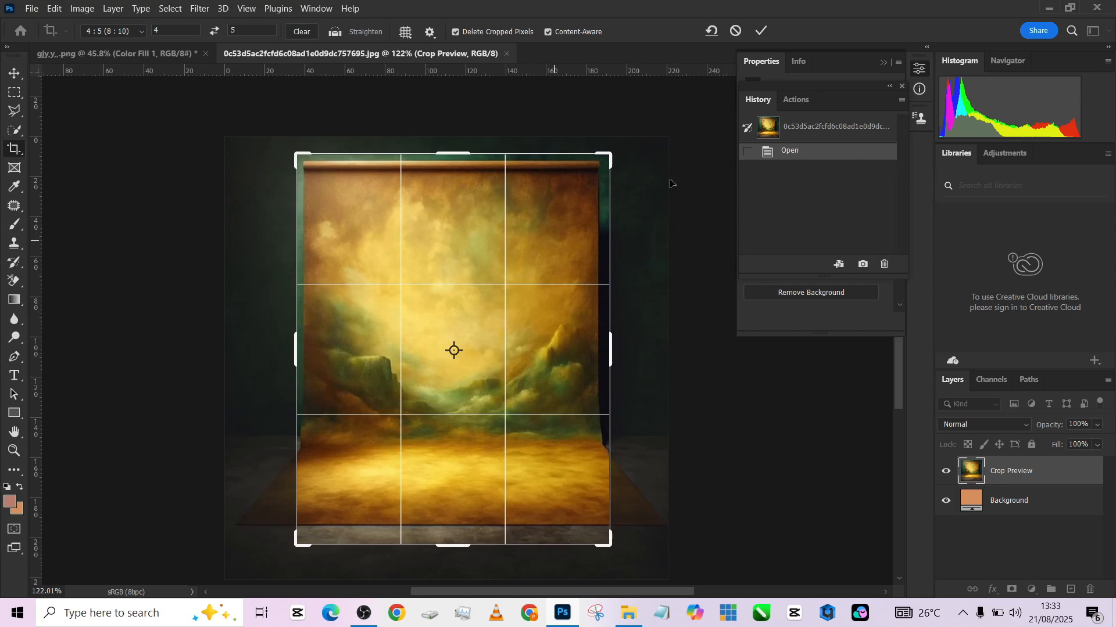
left_click(761, 31)
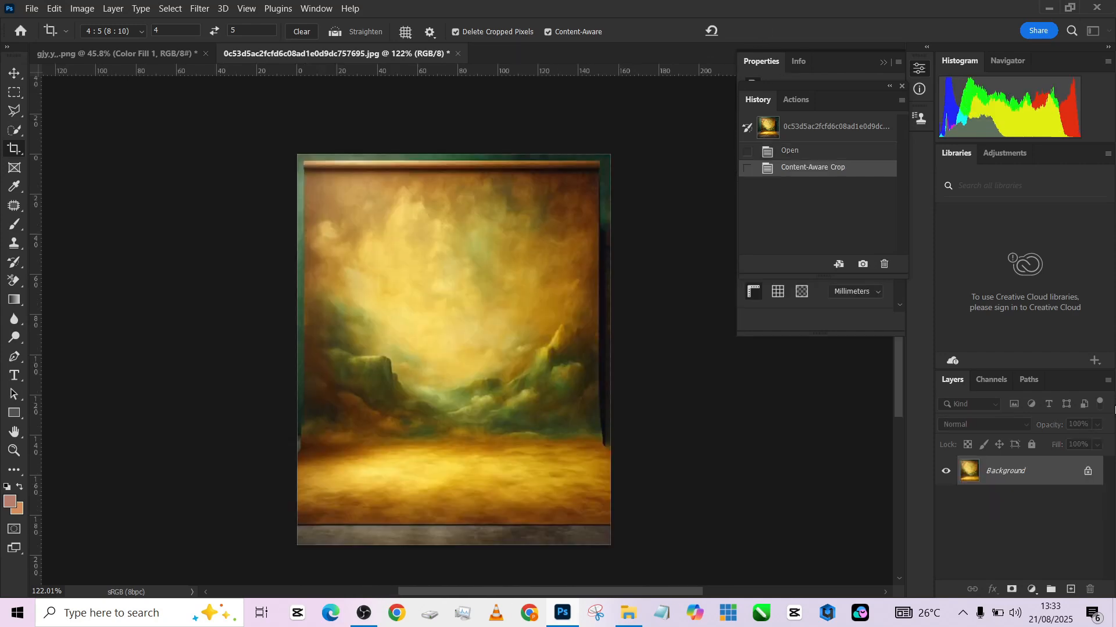
double_click(1004, 470)
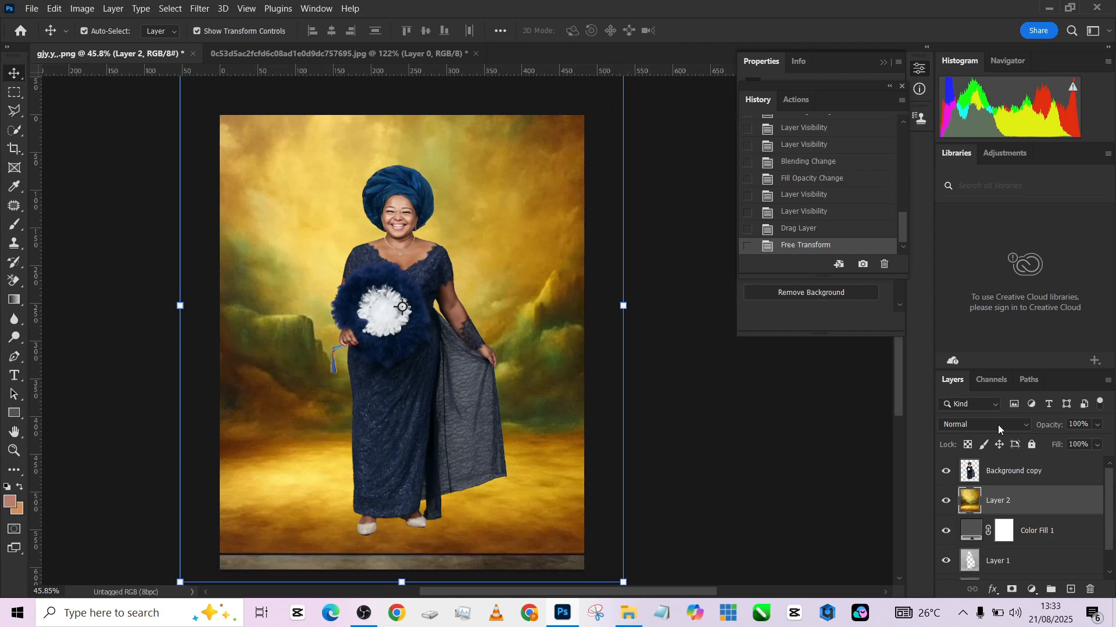
Set Layer 2 to Overlay and toggle Color Fill 1's visibility to compare.
left_click(983, 424)
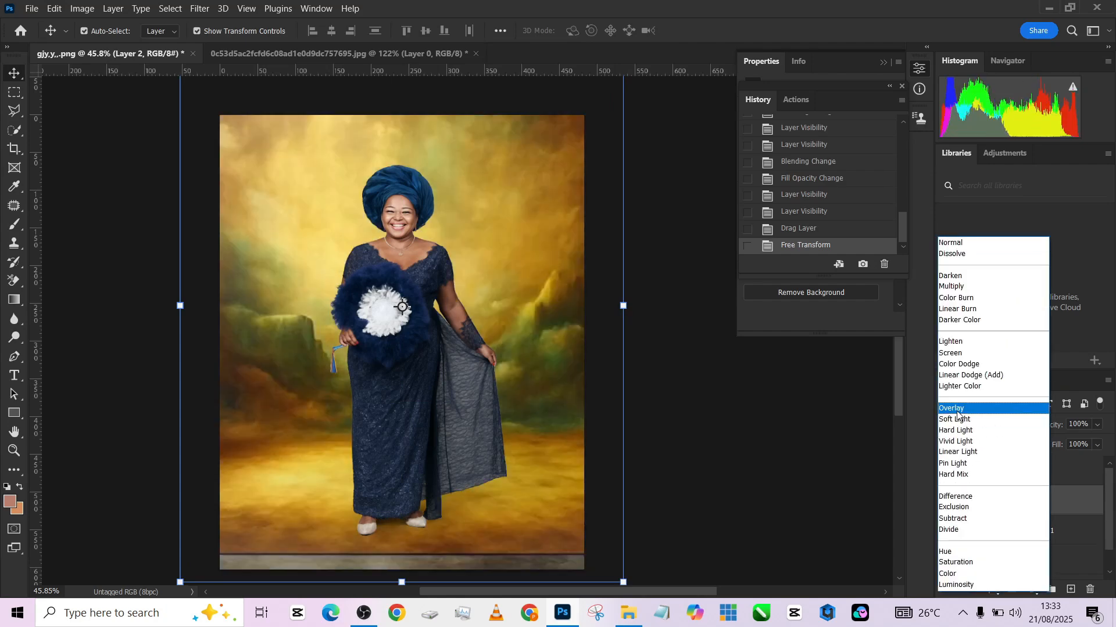
left_click(951, 408)
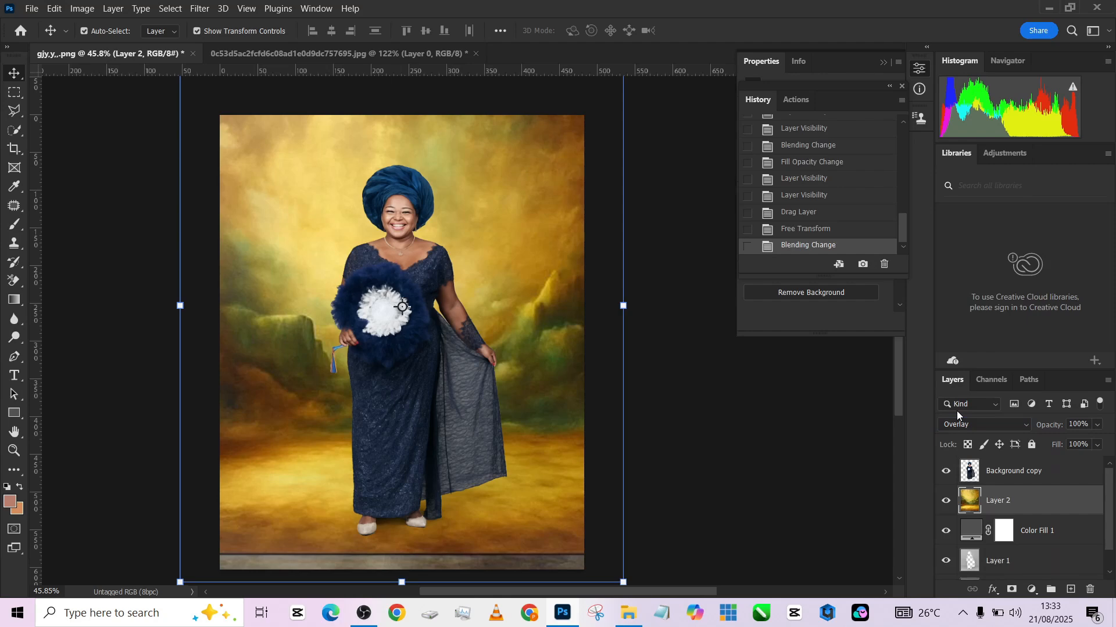
left_click(945, 530)
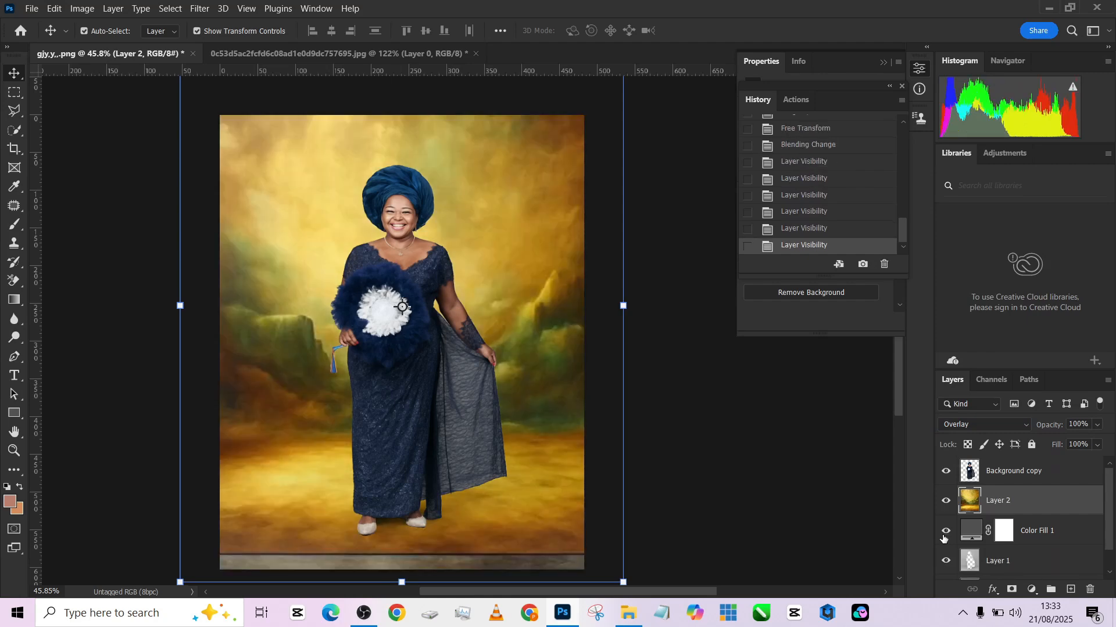
left_click(945, 534)
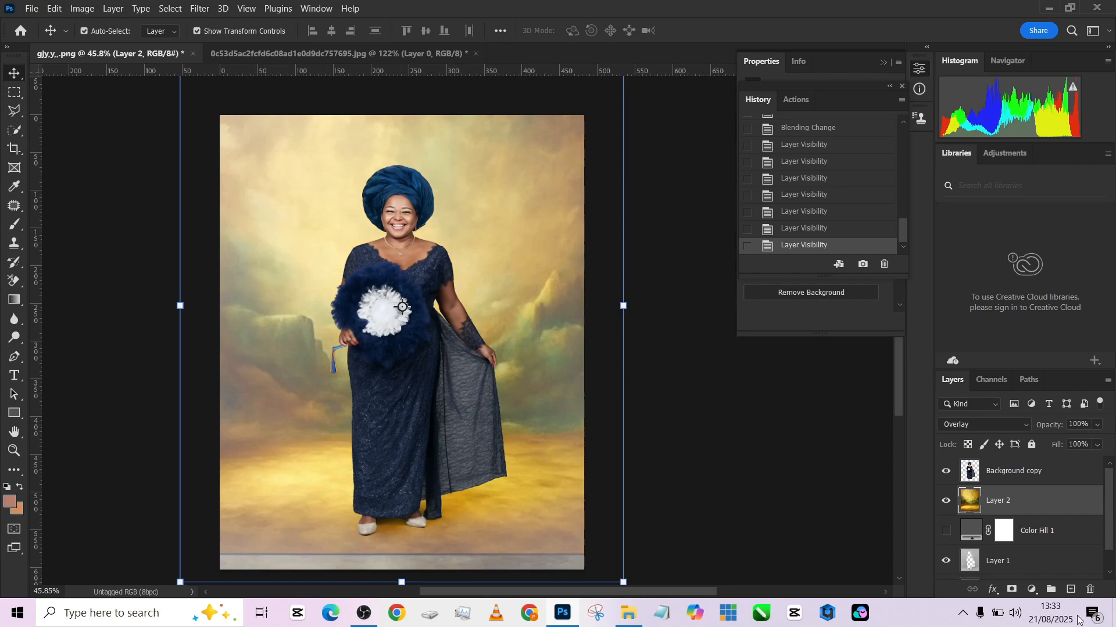
mouse_move(589, 376)
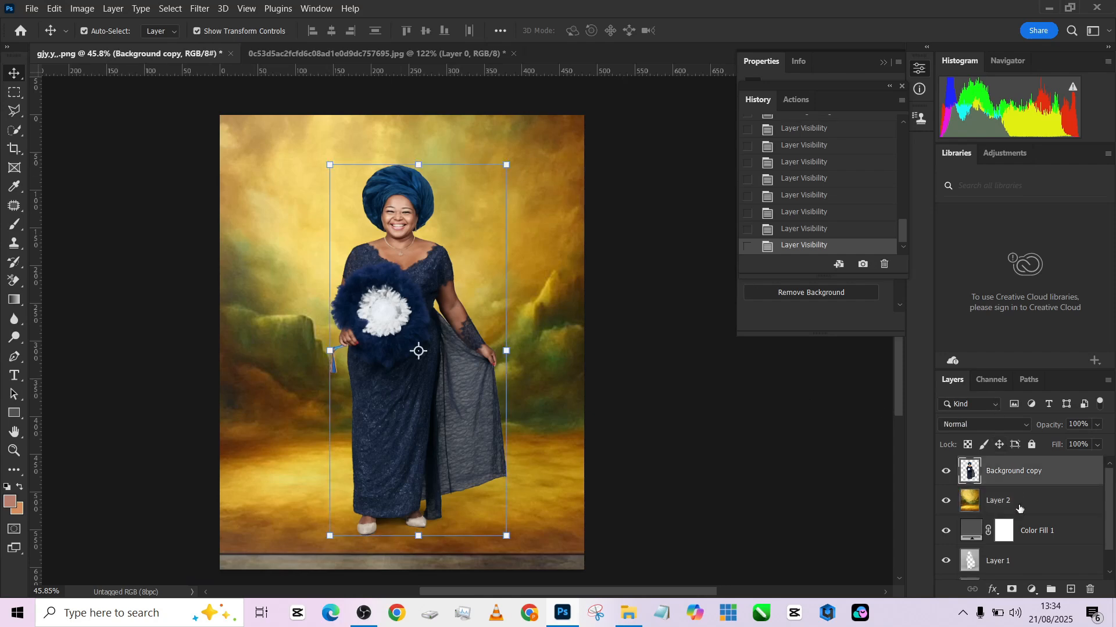
Add a Color Balance adjustment warming the woman's midtones (Red +11, Blue -30).
left_click(1032, 589)
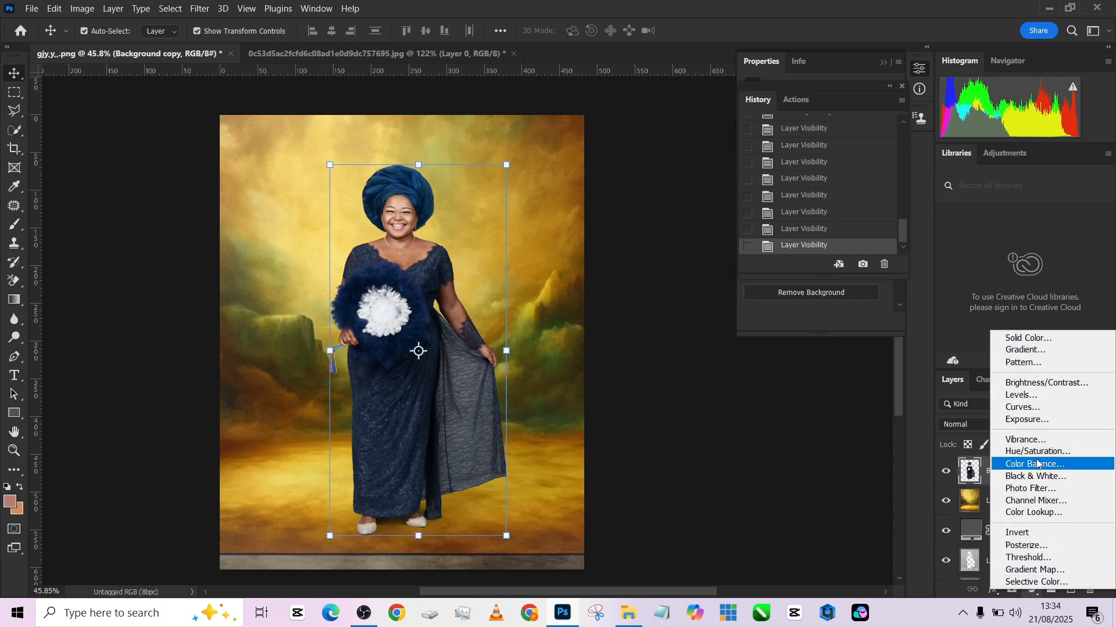
left_click(1033, 464)
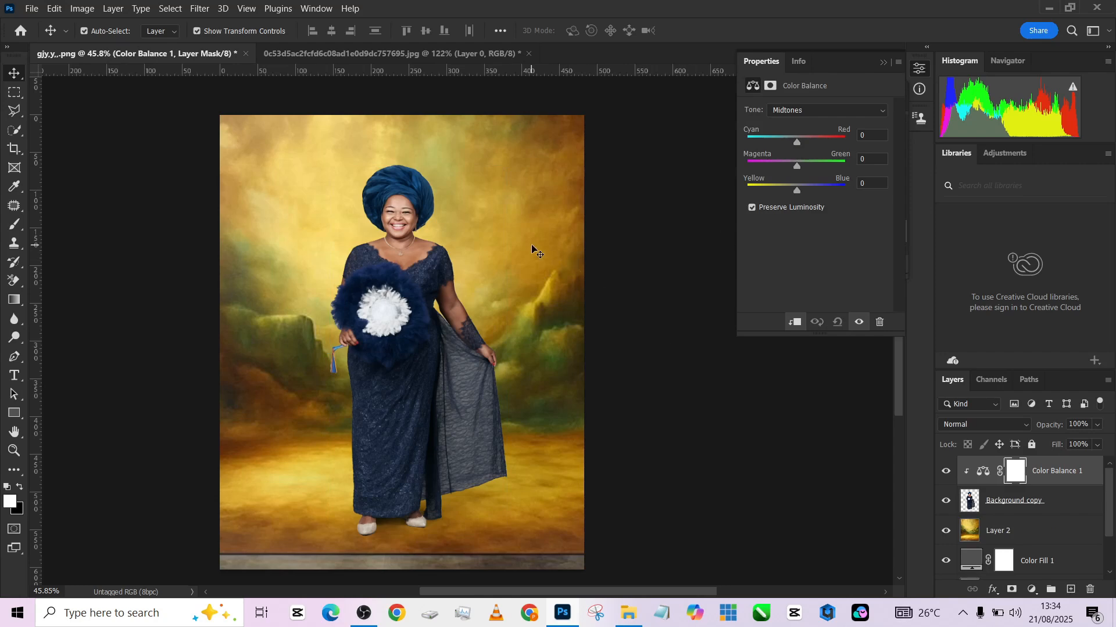
mouse_move(816, 169)
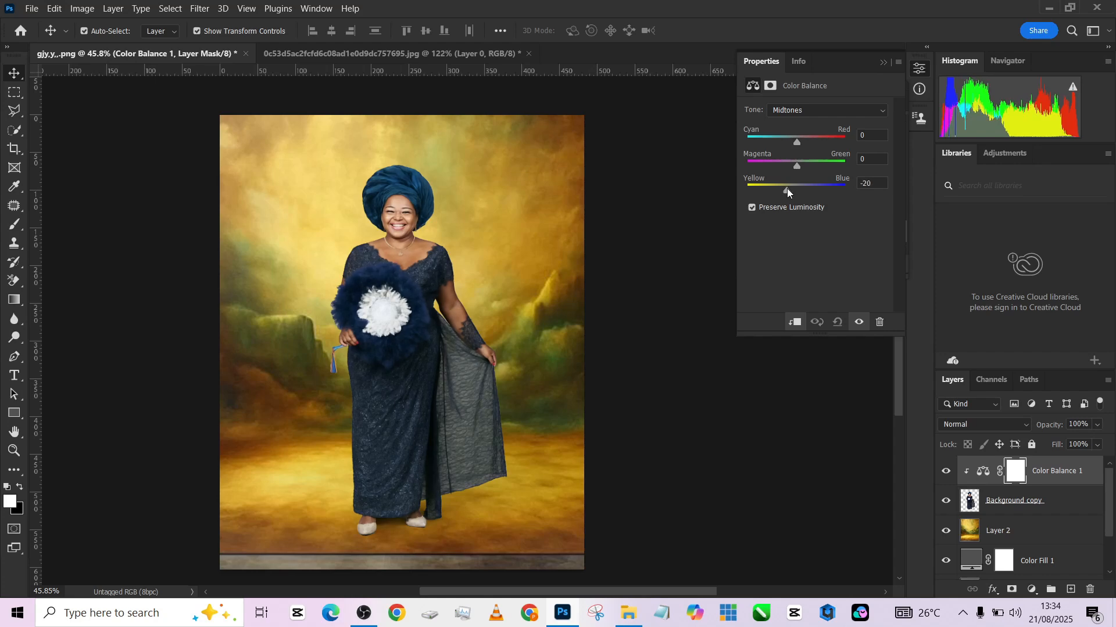
left_click_drag(797, 141, 802, 142)
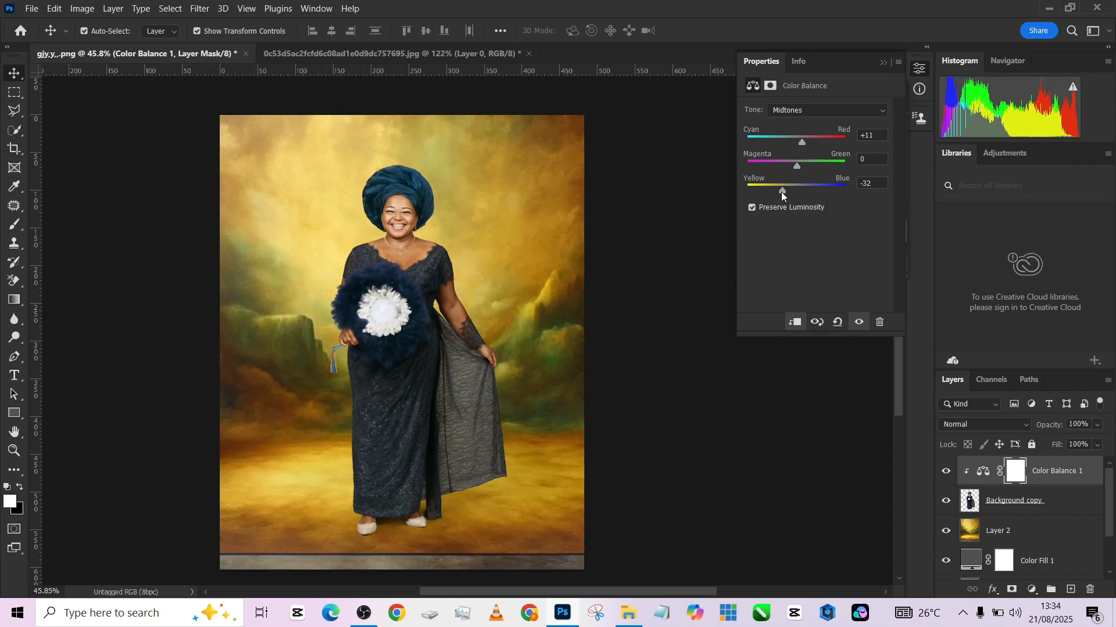
left_click_drag(779, 185, 782, 185)
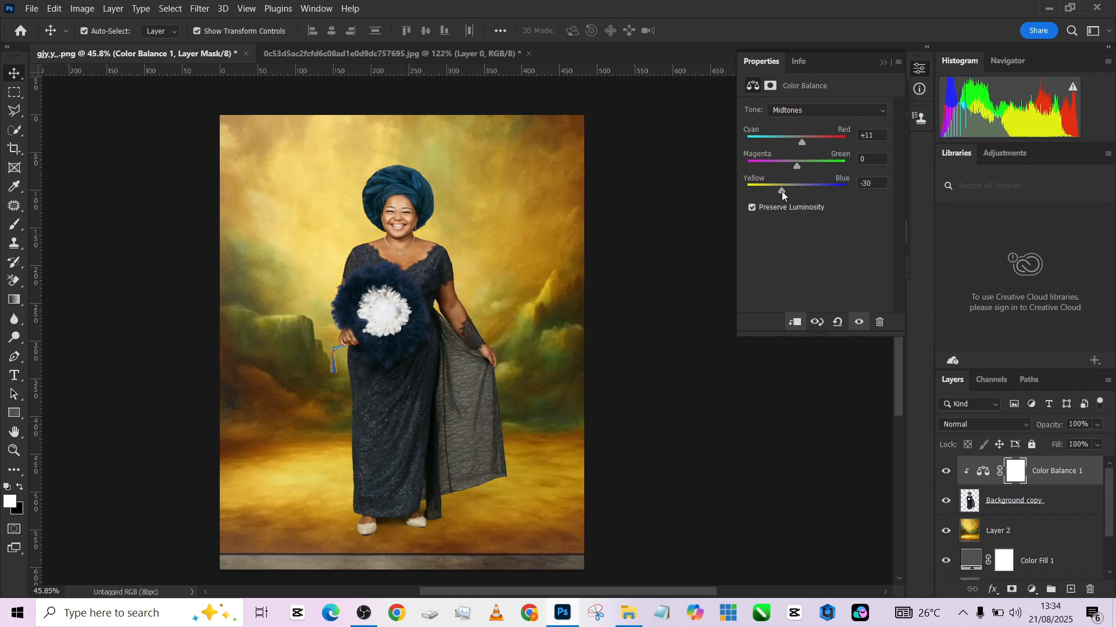
left_click(998, 530)
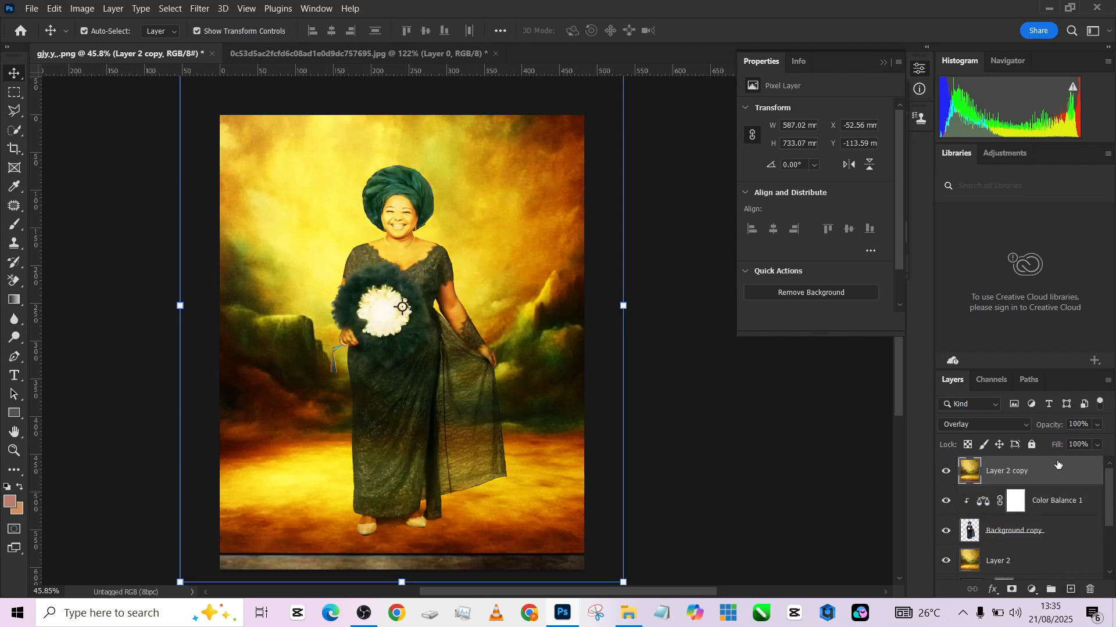
Apply a Gaussian Blur of about 470 px to the top backdrop copy.
left_click(199, 9)
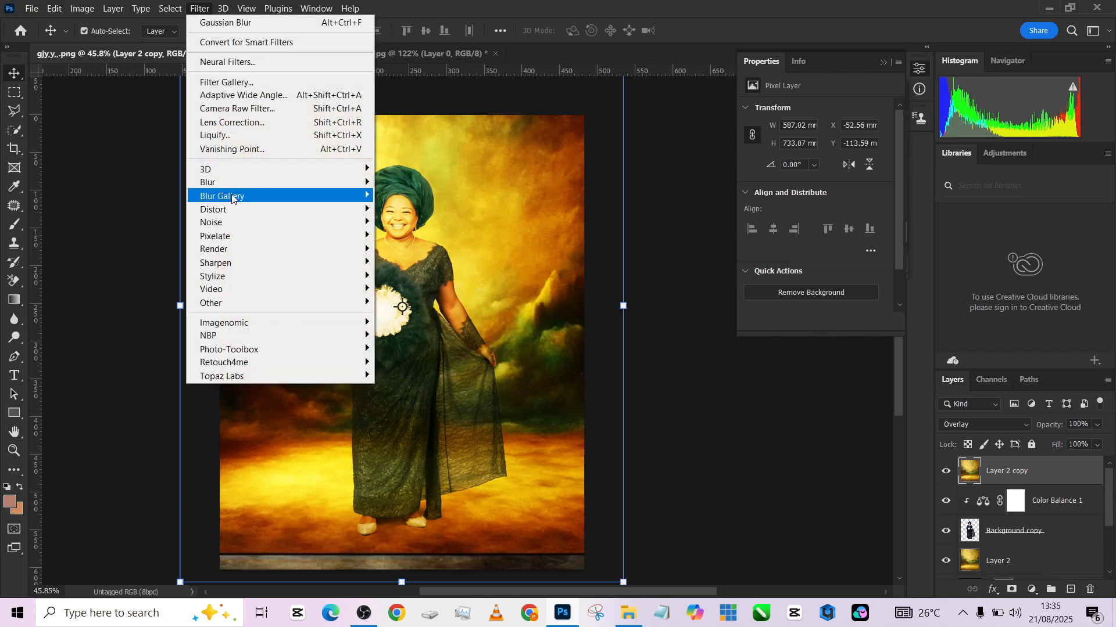
left_click(225, 22)
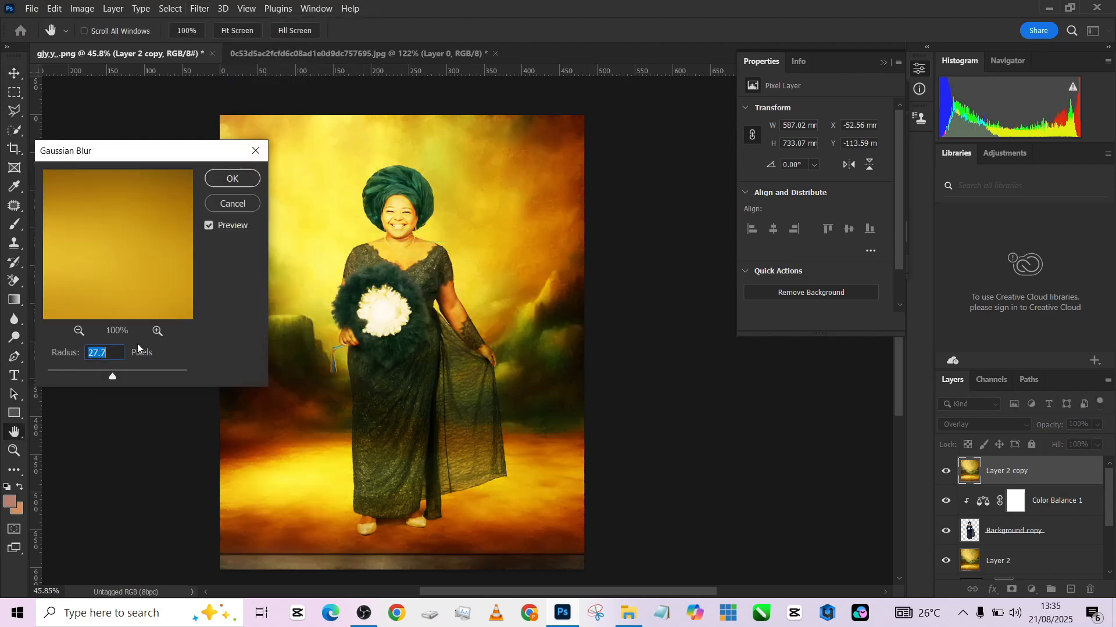
left_click_drag(111, 376, 158, 376)
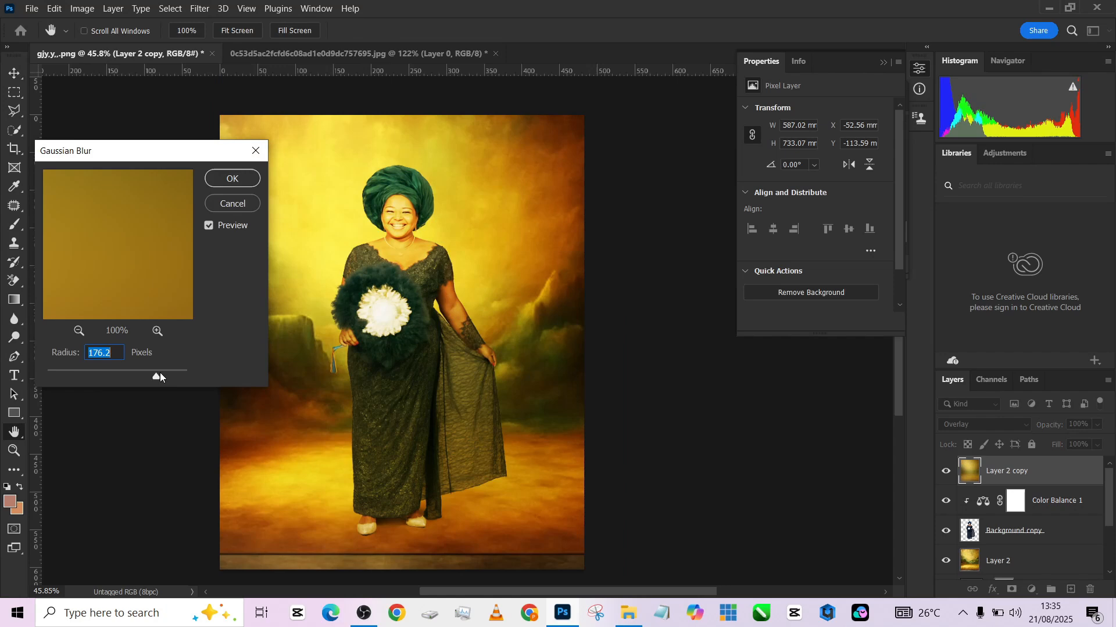
left_click_drag(134, 376, 171, 376)
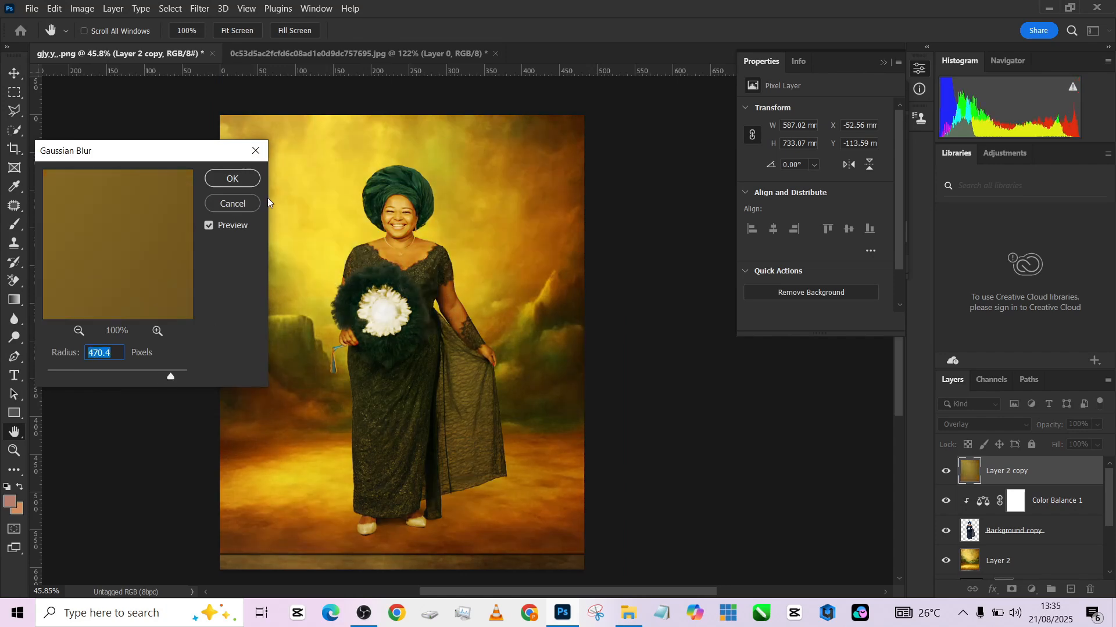
left_click(232, 178)
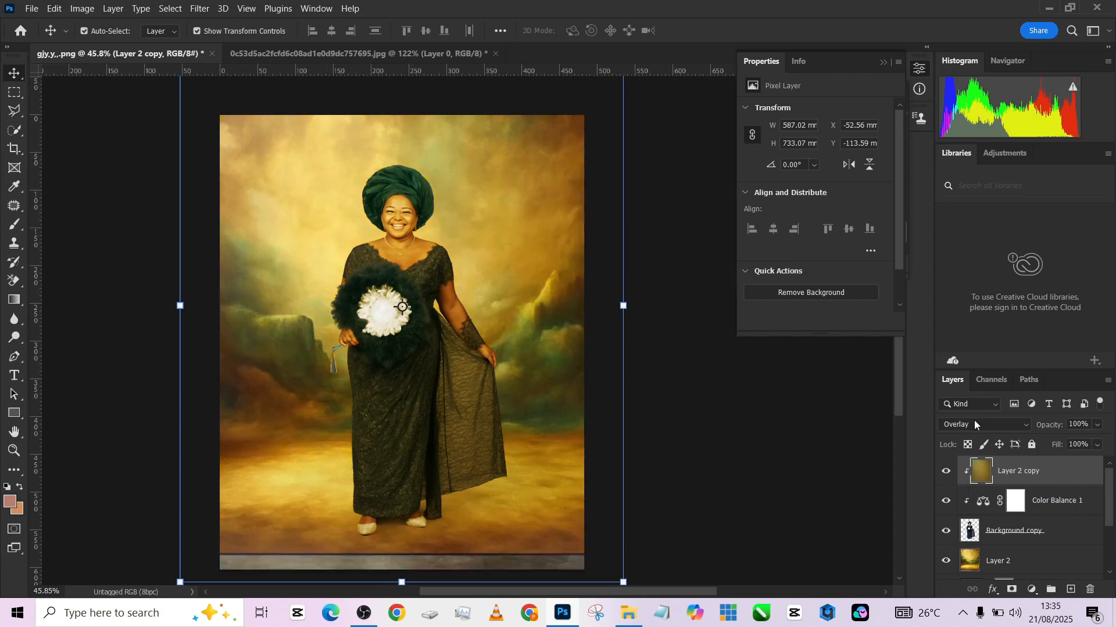
Set Layer 2 copy to Soft Light at 49% and Color Balance 1 to 46% opacity.
left_click(983, 425)
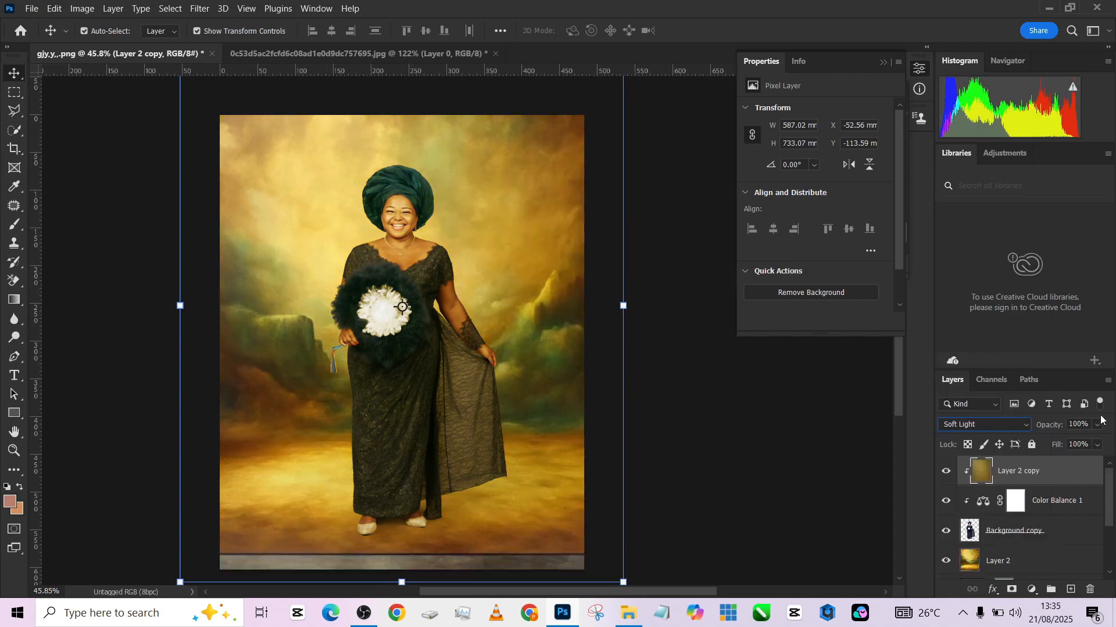
left_click_drag(1099, 424, 1071, 444)
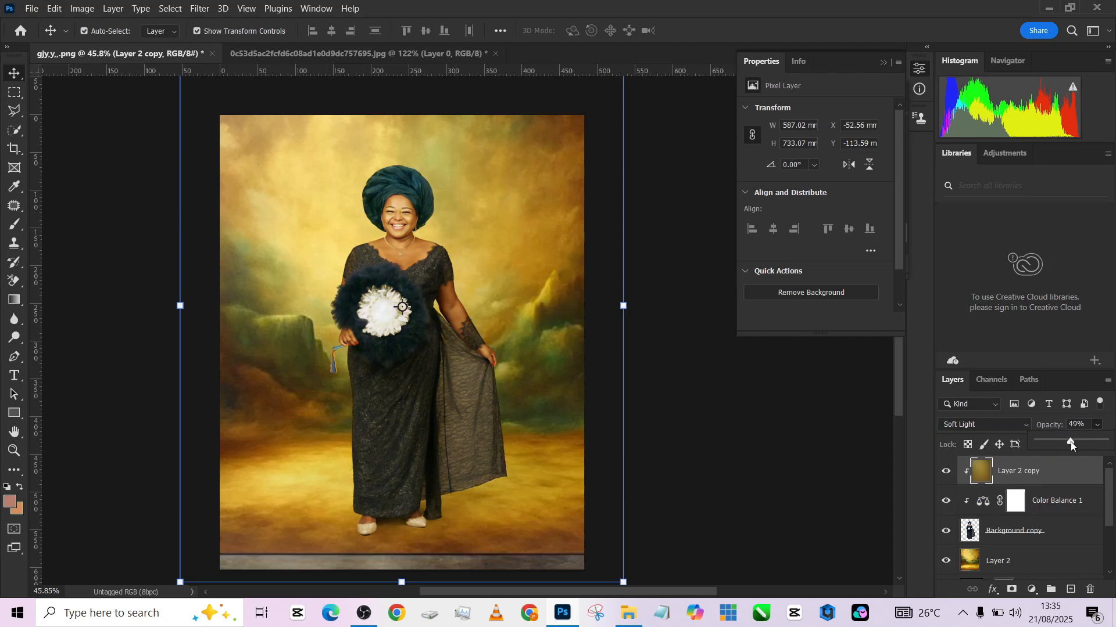
left_click_drag(1070, 443, 1062, 443)
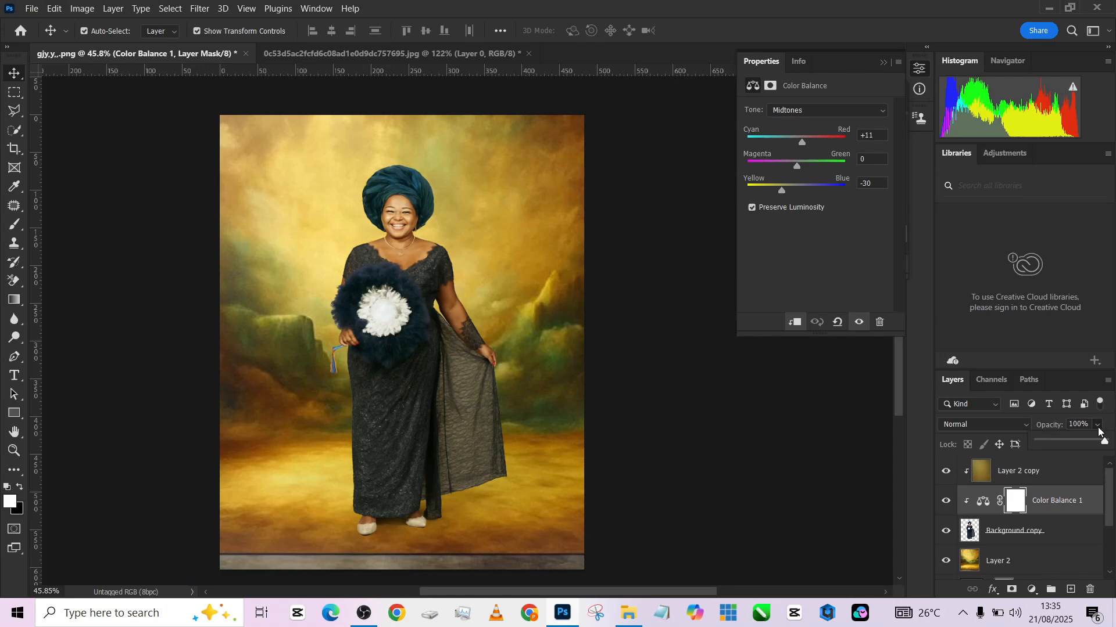
left_click_drag(1103, 442, 1077, 441)
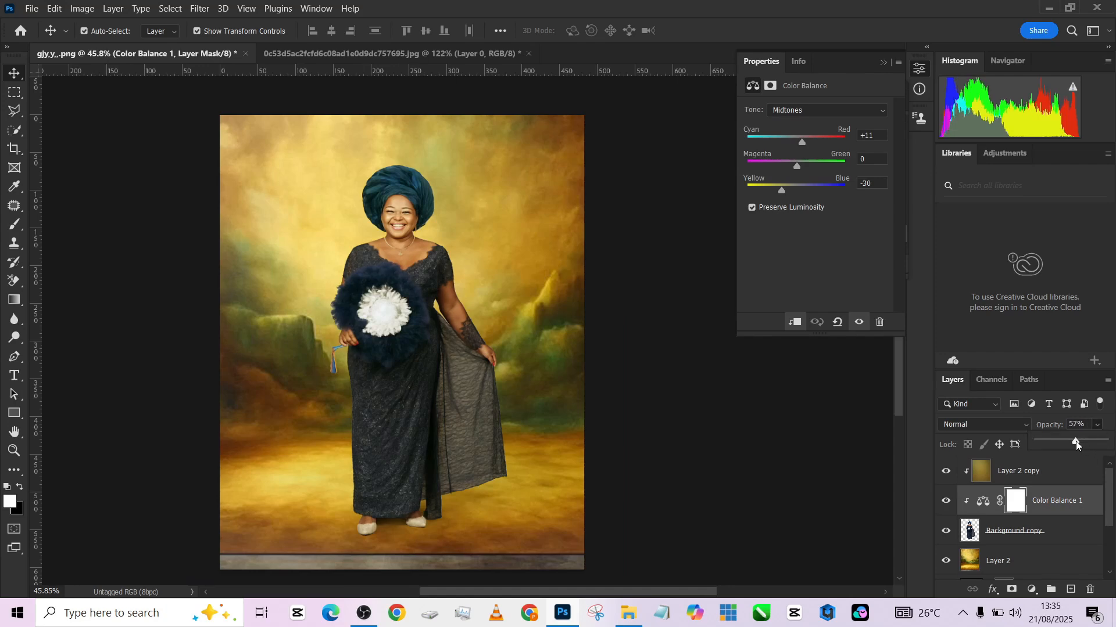
left_click_drag(1077, 443, 1068, 443)
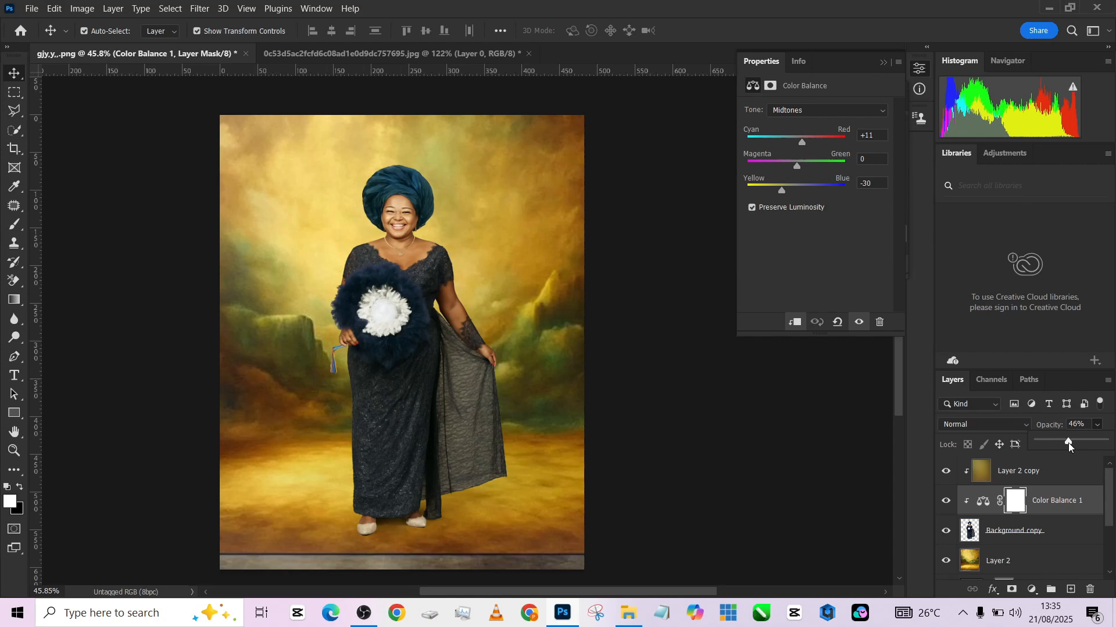
mouse_move(675, 507)
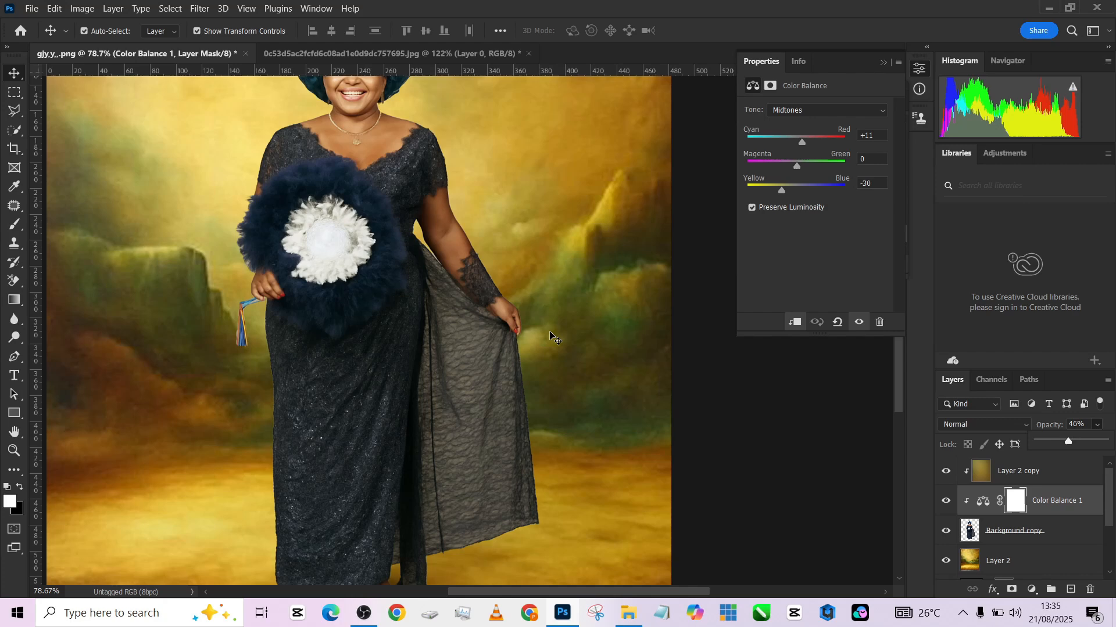
mouse_move(511, 408)
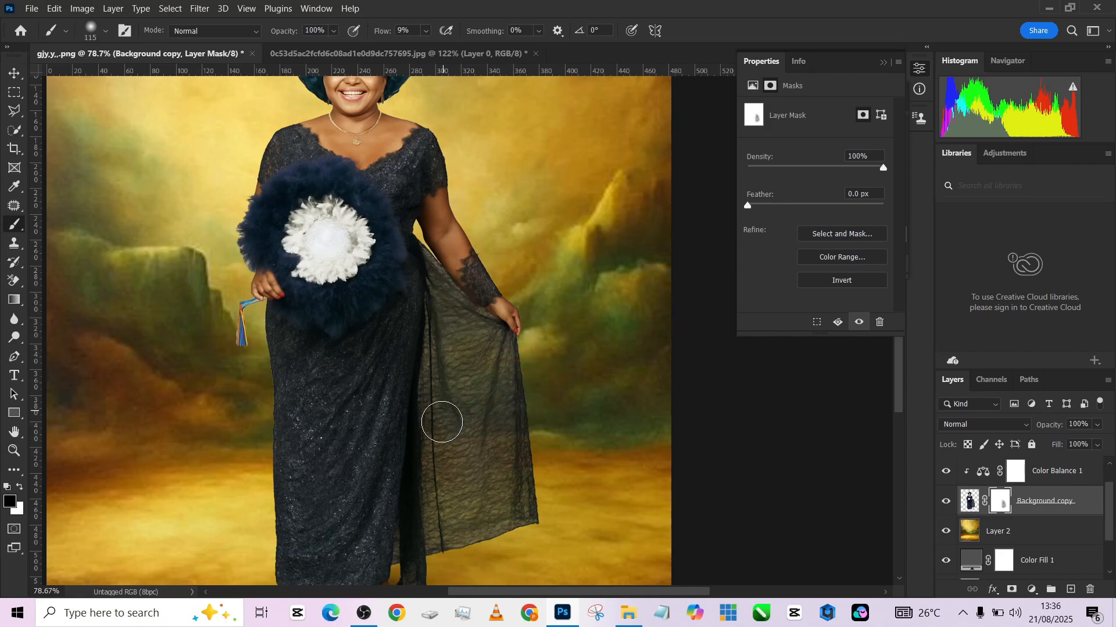
Zoom out to view the whole composite.
key("ctrl+minus")
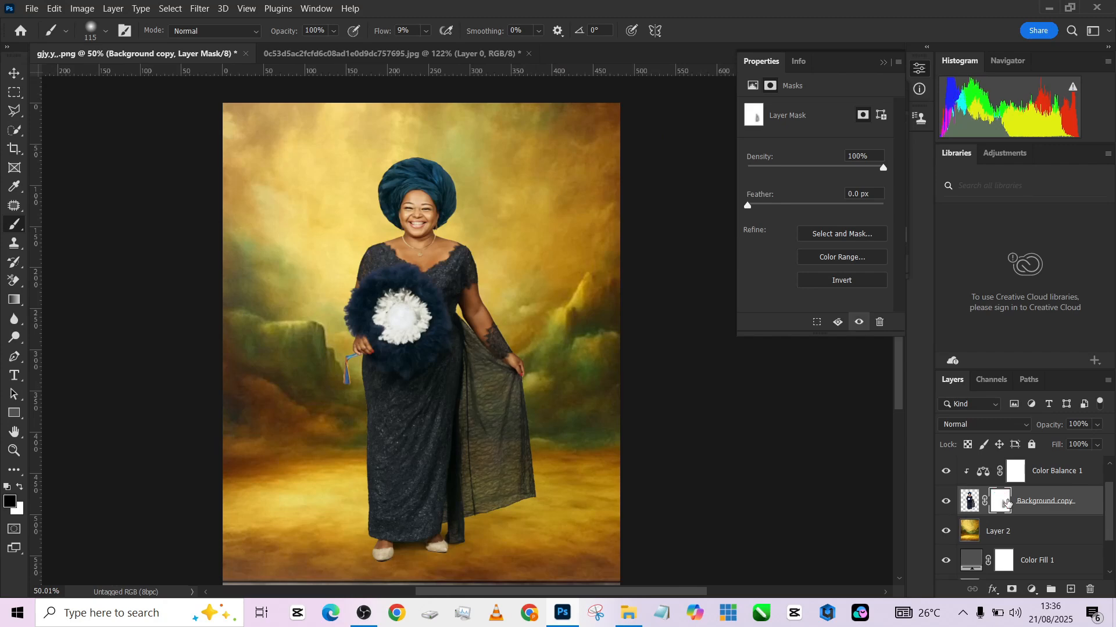
mouse_move(1000, 500)
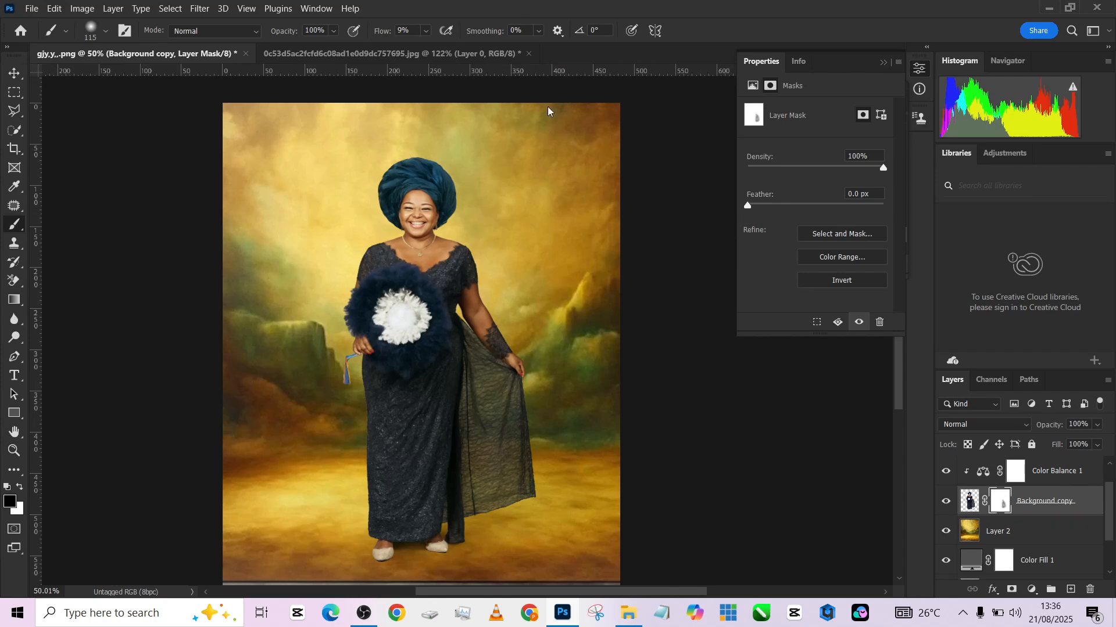
mouse_move(438, 390)
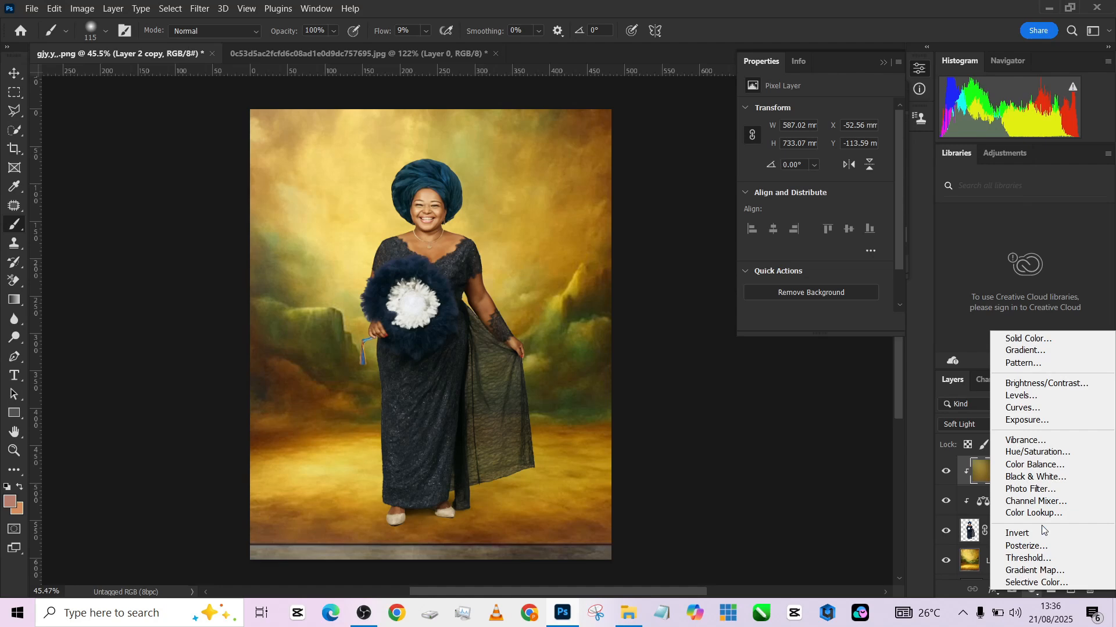
Add a Color Lookup adjustment and preview the 2Strip, Candlelight and Crisp_Winter looks.
left_click(1033, 513)
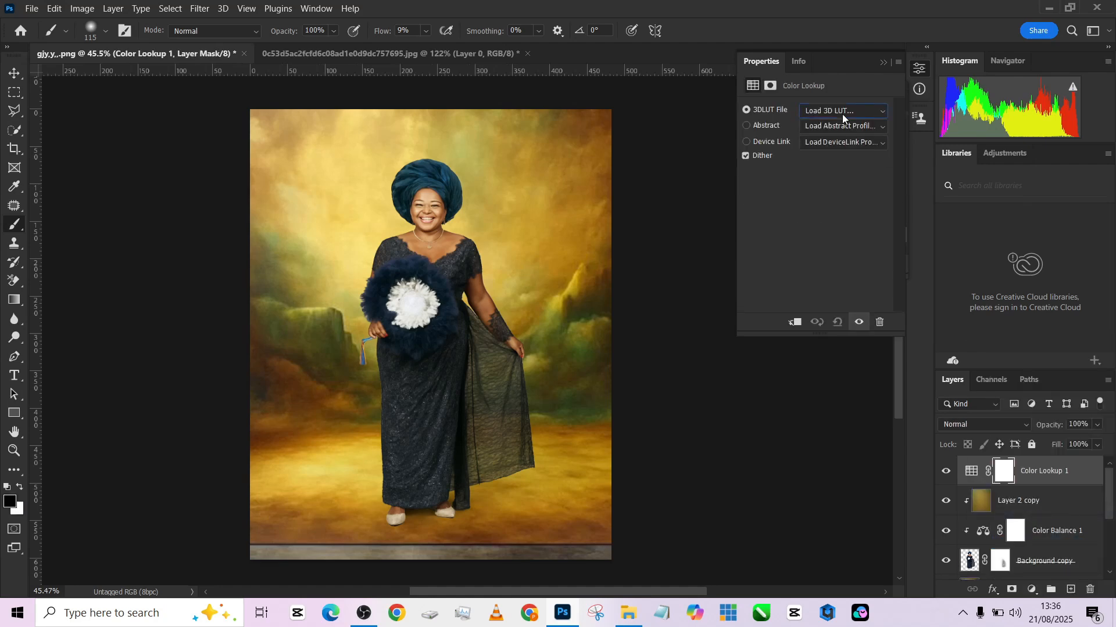
left_click(842, 111)
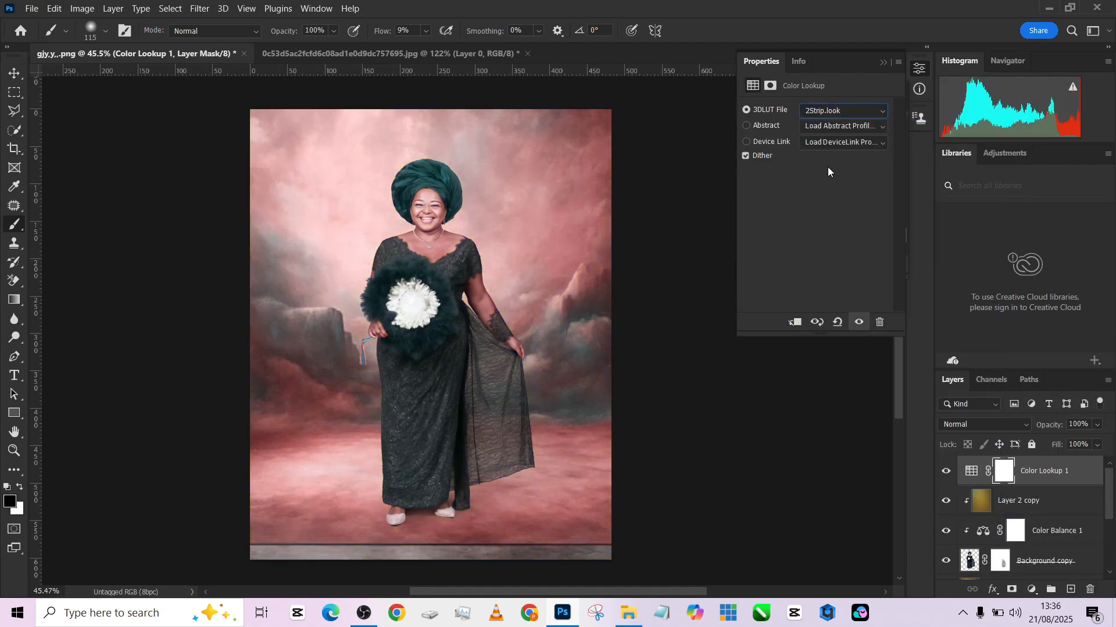
left_click(843, 110)
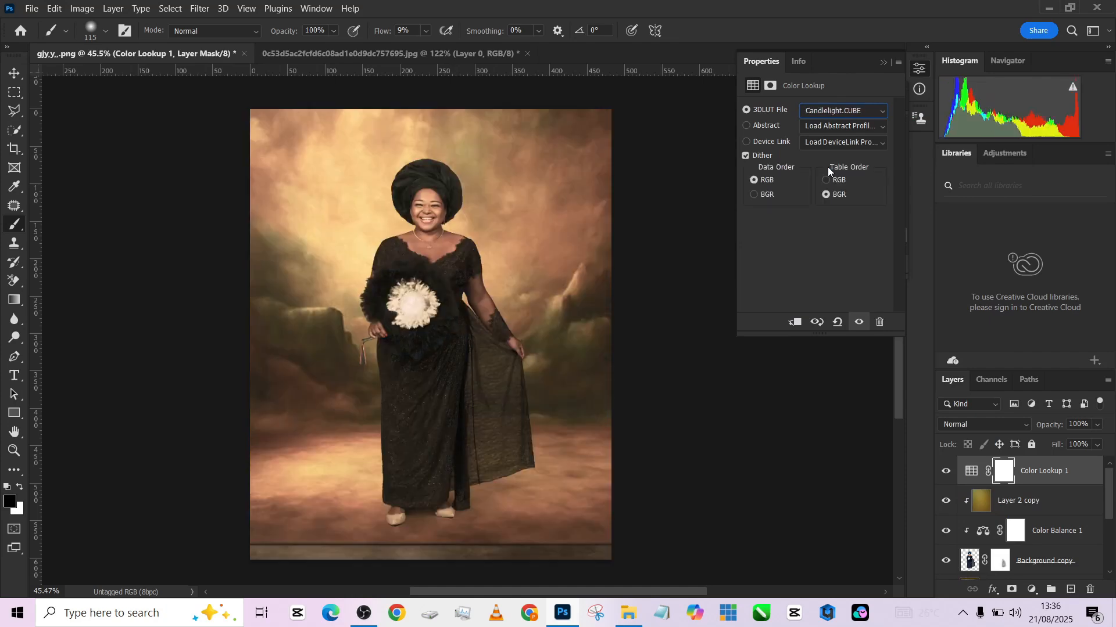
left_click(842, 111)
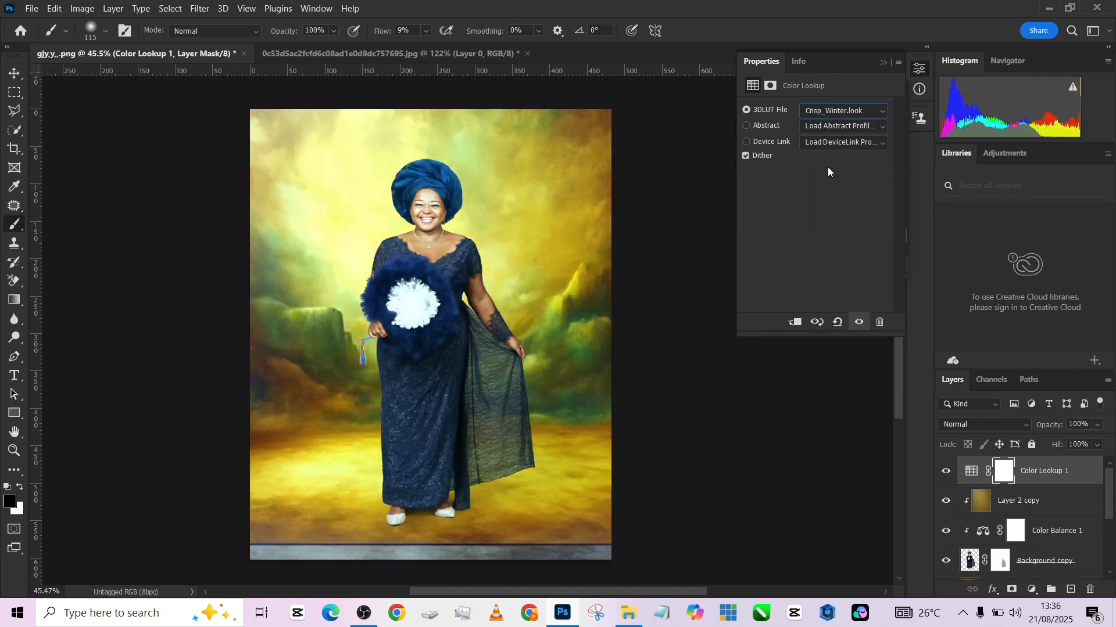
left_click(843, 110)
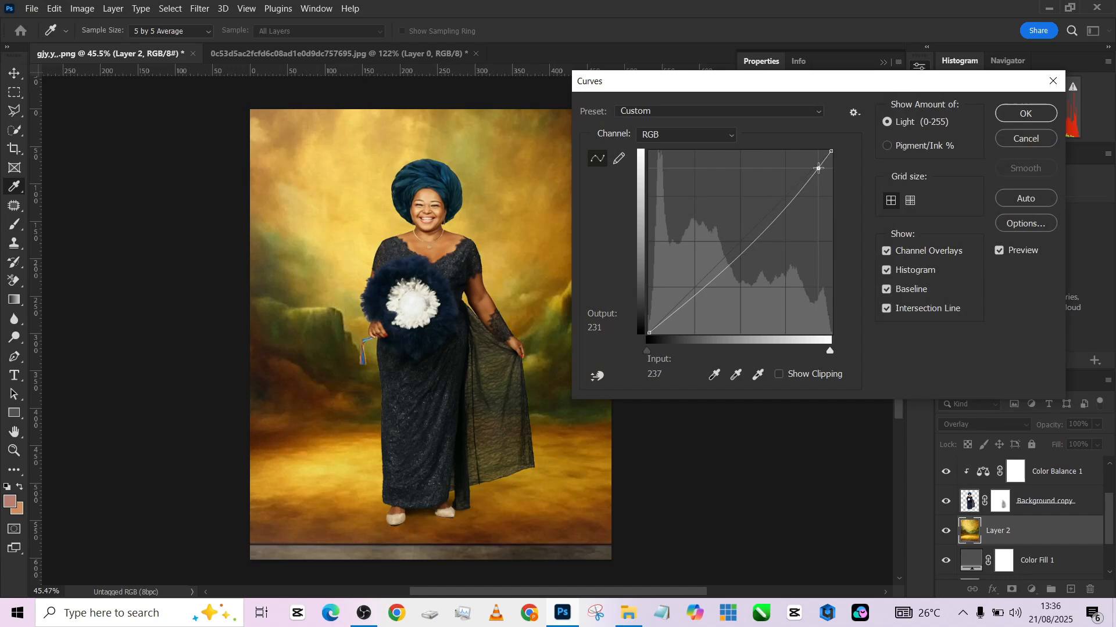
Dismiss the Curves adjustment and launch the Camera Raw Filter on the golden backdrop layer.
left_click(1024, 113)
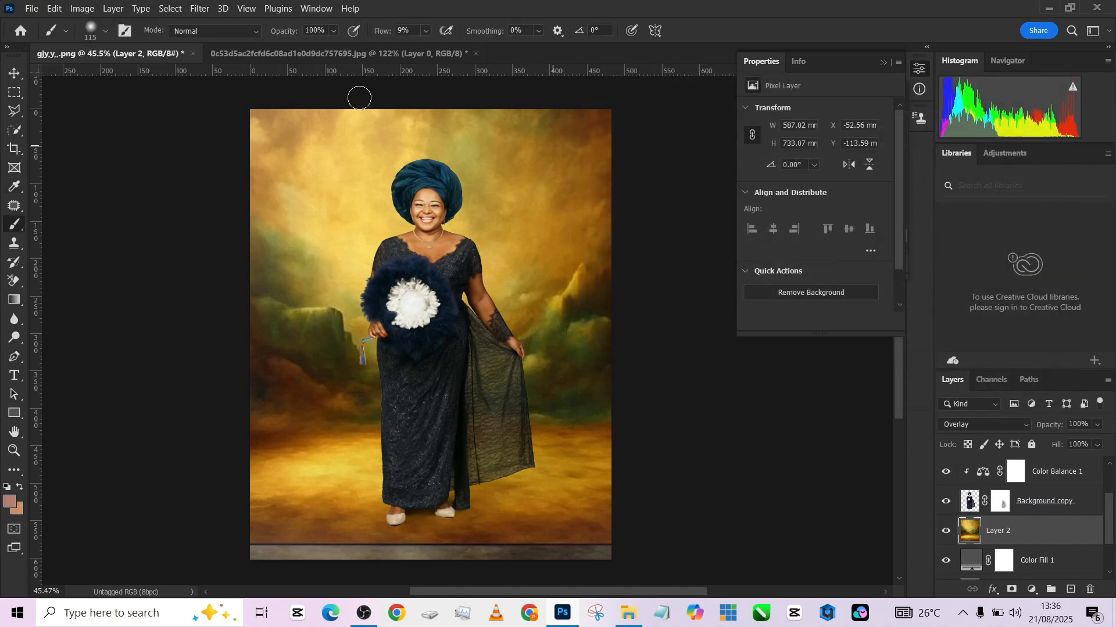
left_click(199, 8)
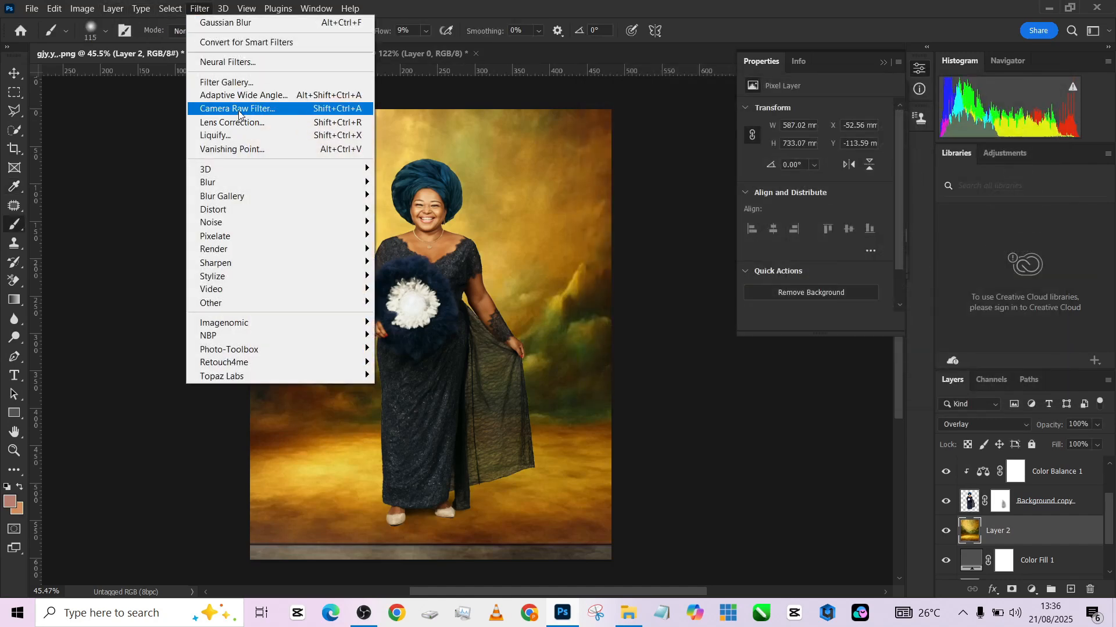
left_click(238, 108)
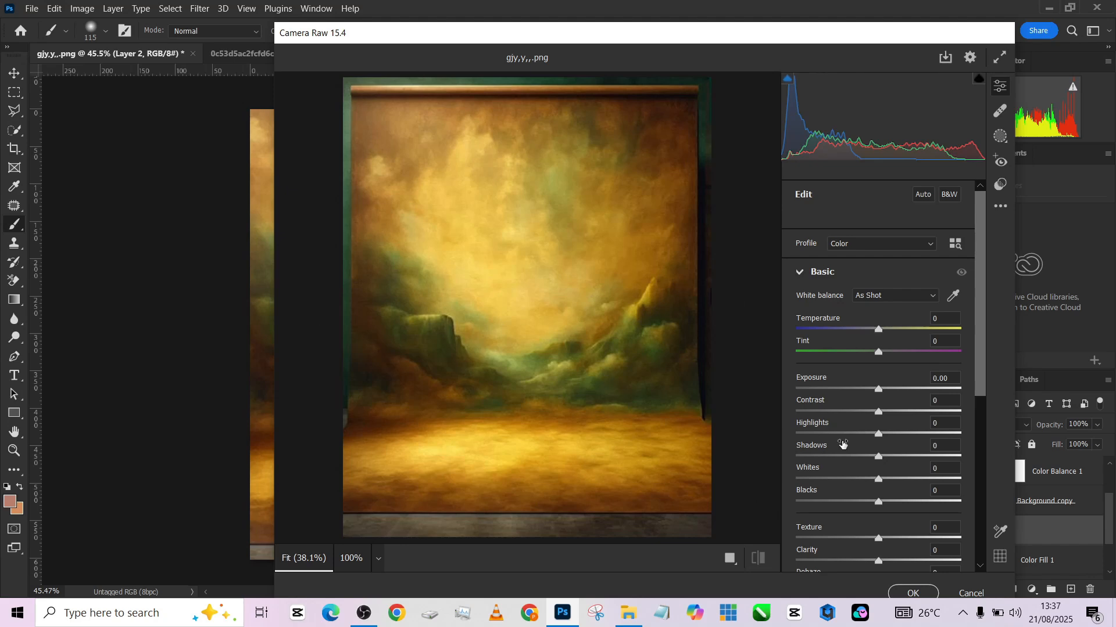
mouse_move(885, 419)
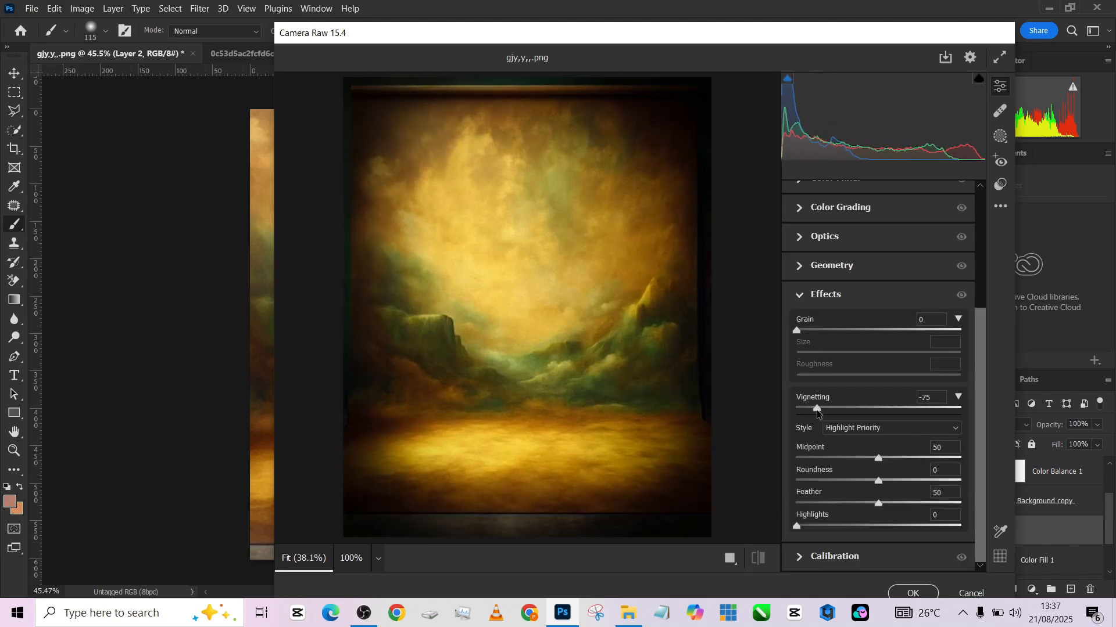
Adjust the Camera Raw vignette amount, bring Midpoint to about 22 and Feather to about 33.
left_click_drag(816, 408, 830, 408)
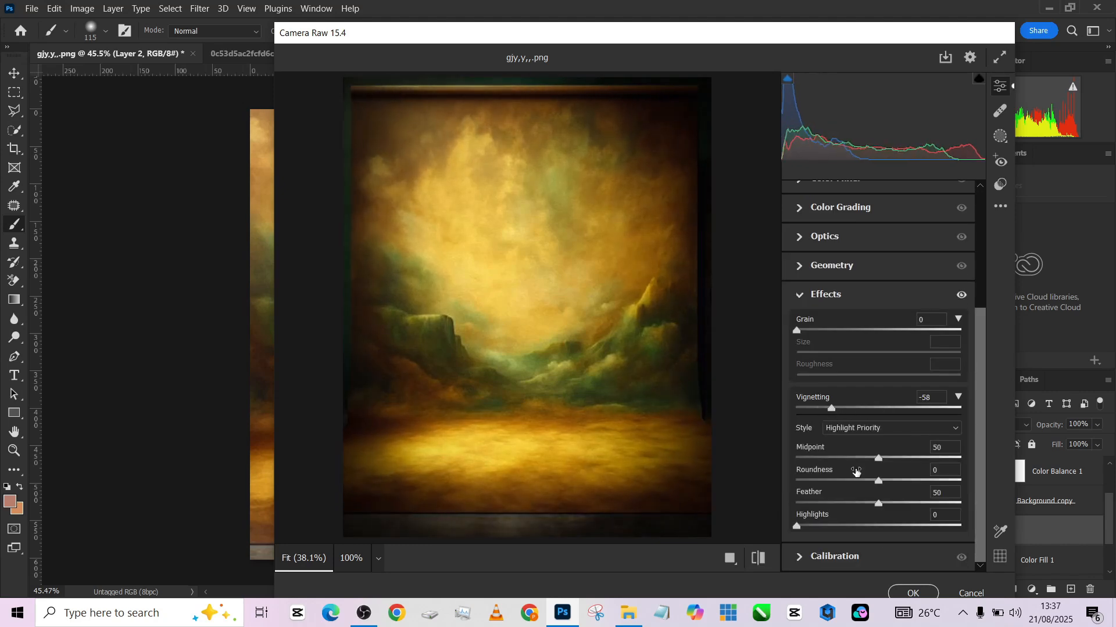
left_click_drag(877, 459, 820, 459)
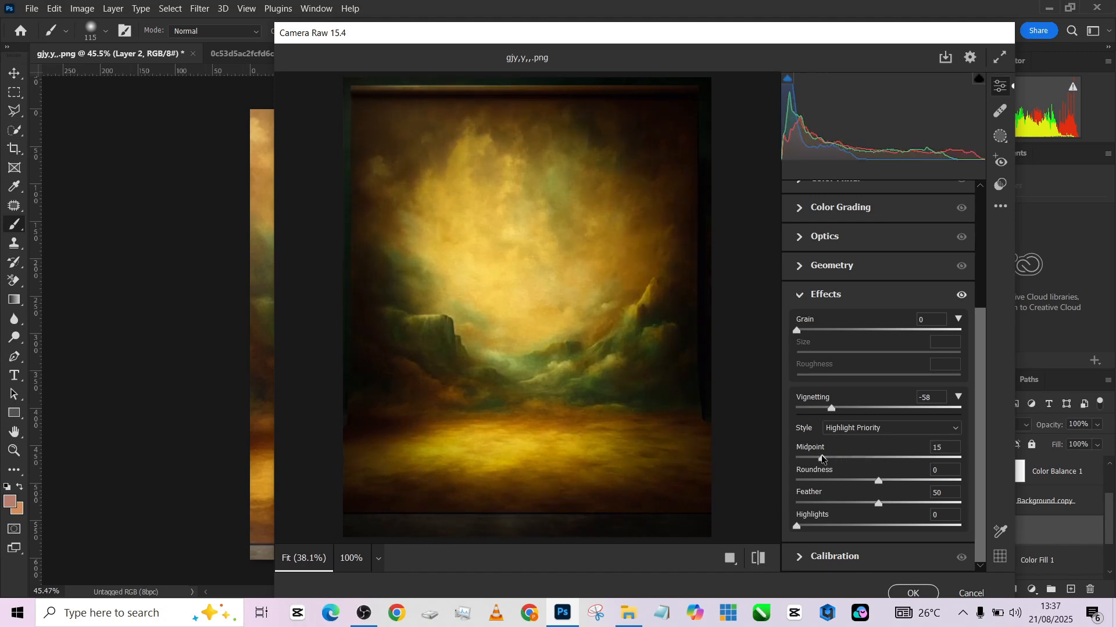
left_click_drag(831, 457, 846, 457)
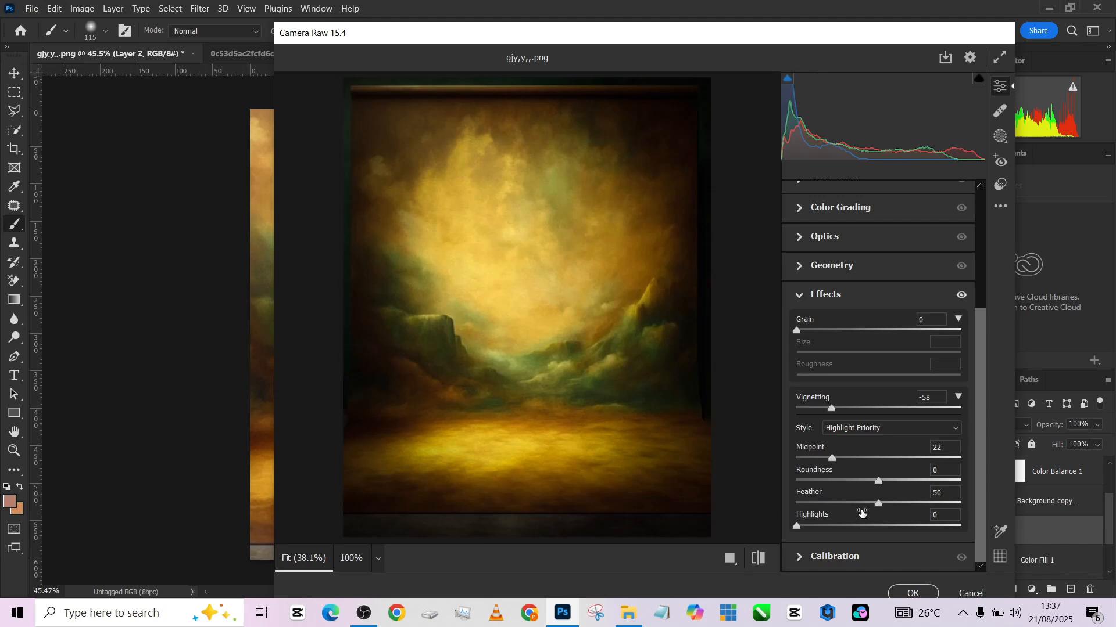
left_click_drag(877, 502, 954, 501)
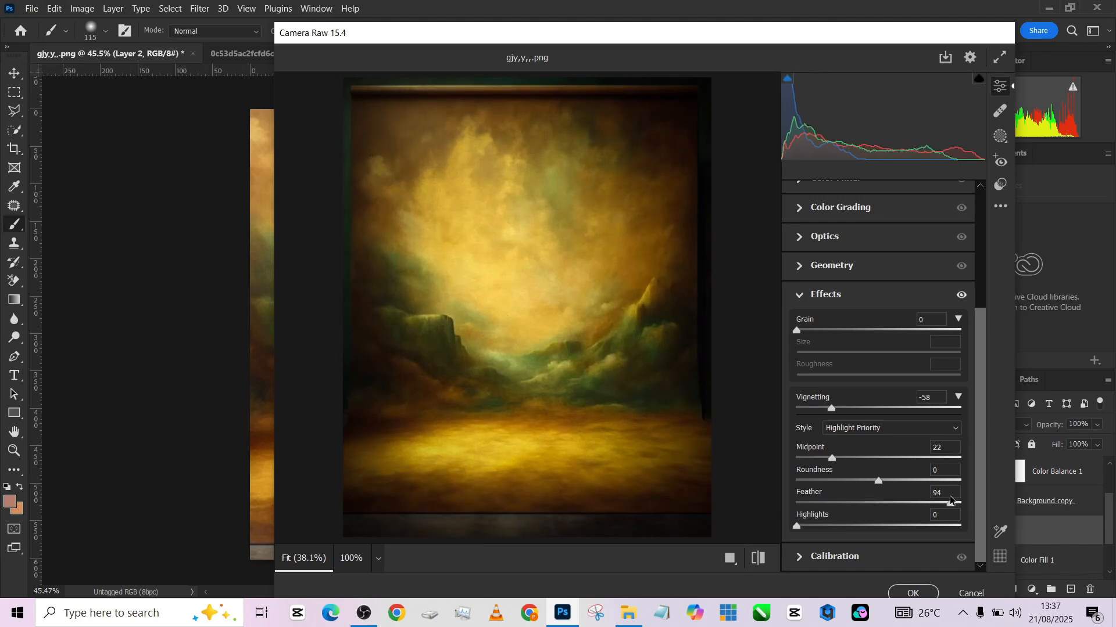
left_click_drag(950, 502, 859, 502)
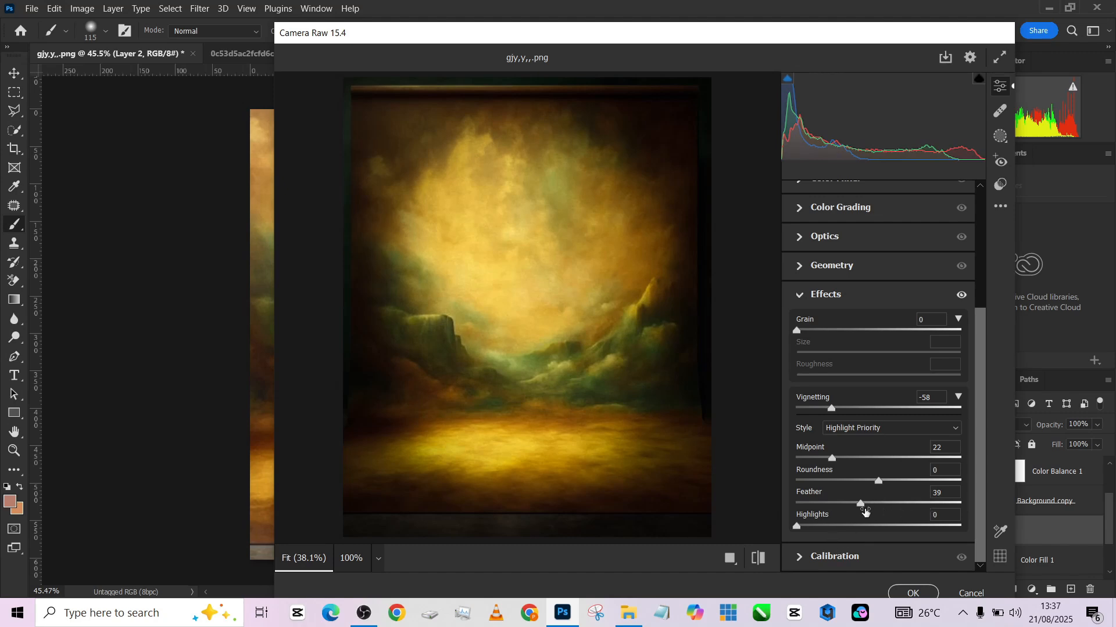
mouse_move(864, 510)
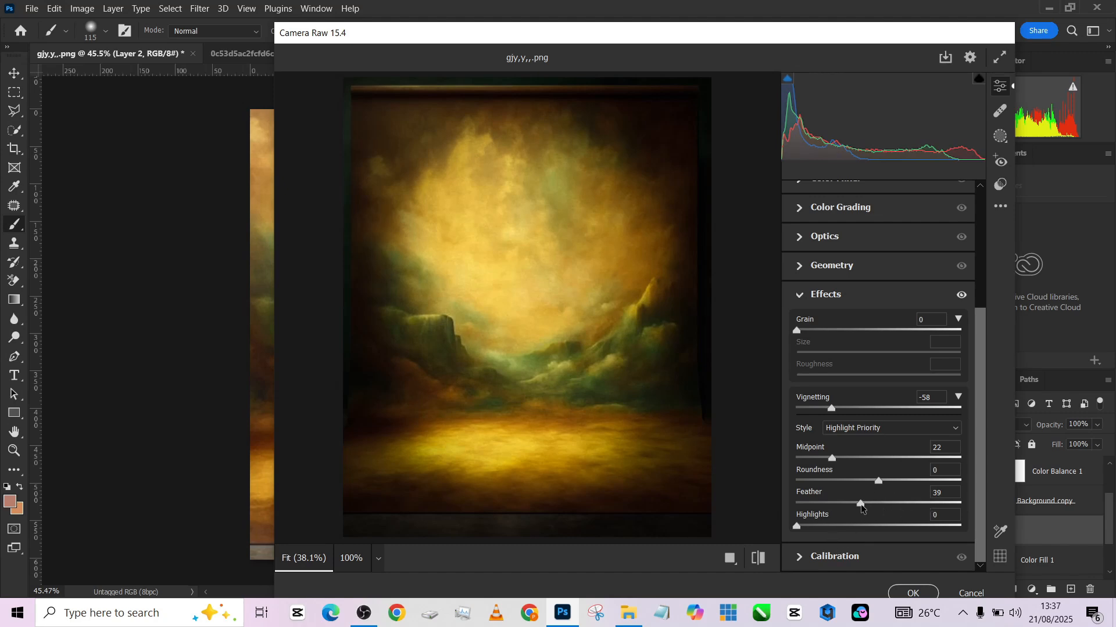
left_click_drag(858, 504, 852, 504)
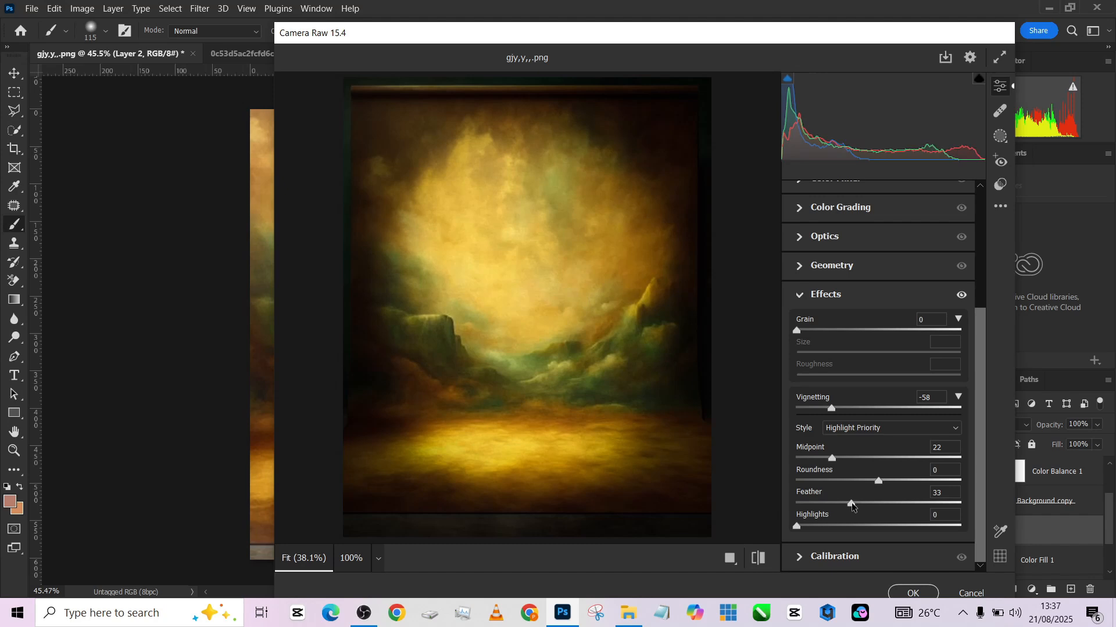
Return vignette Highlights to 0, ease Vignetting to about -54, and apply the filter.
left_click_drag(796, 526, 950, 527)
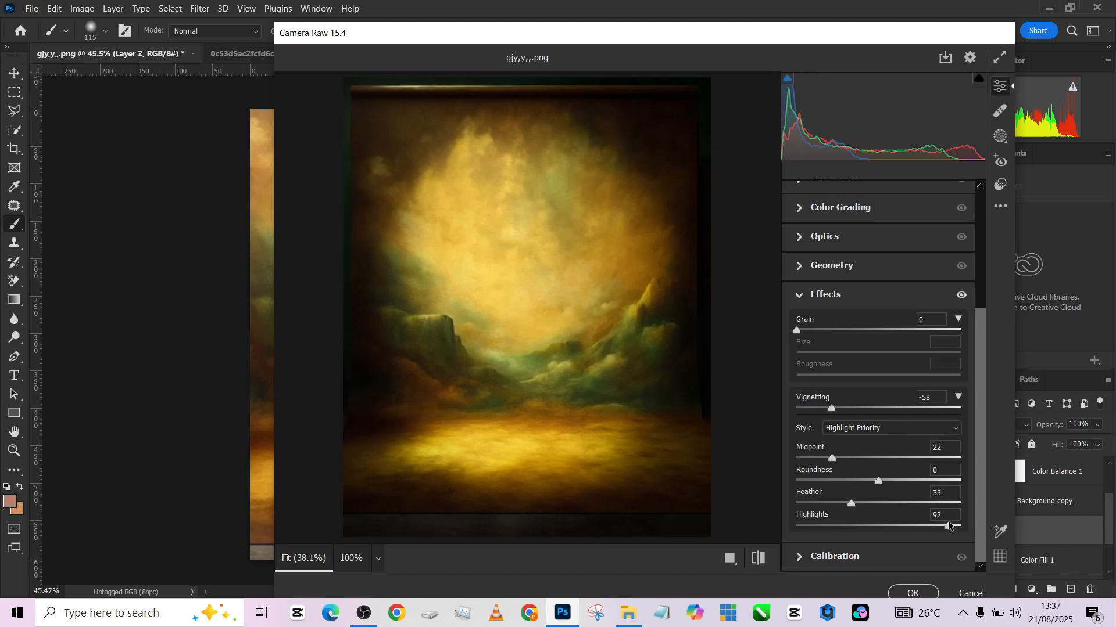
left_click_drag(946, 525, 796, 526)
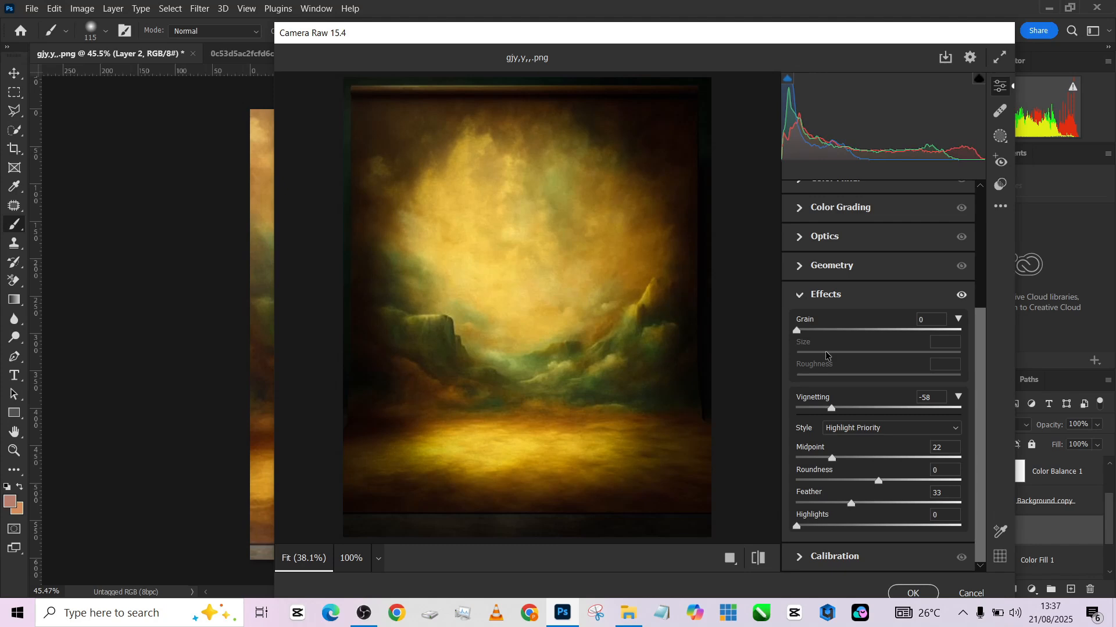
left_click_drag(797, 525, 948, 526)
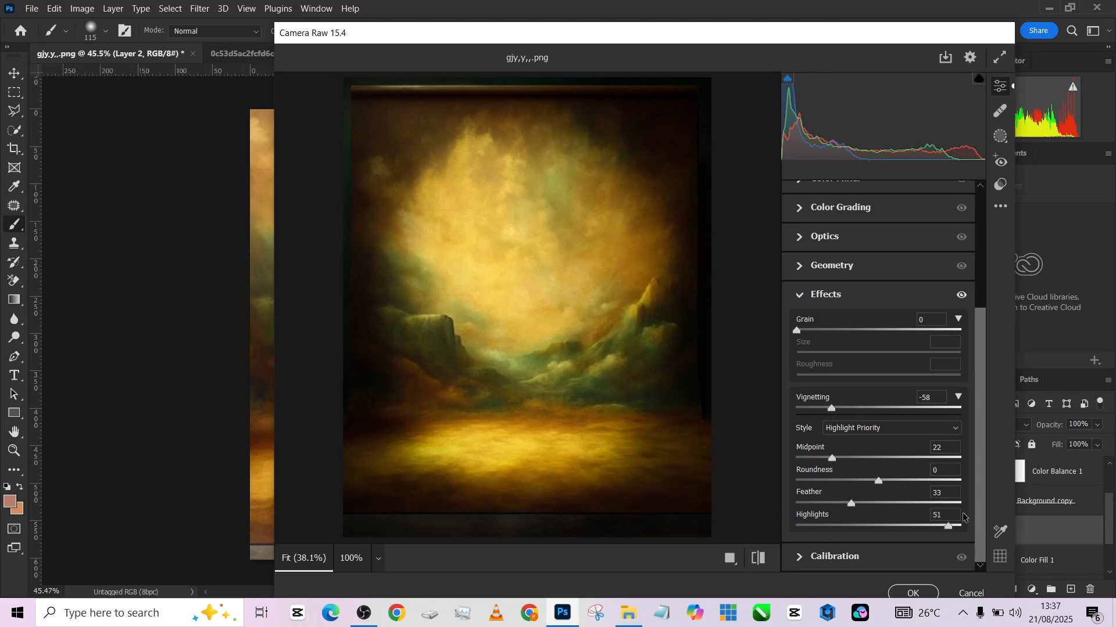
left_click_drag(949, 526, 960, 526)
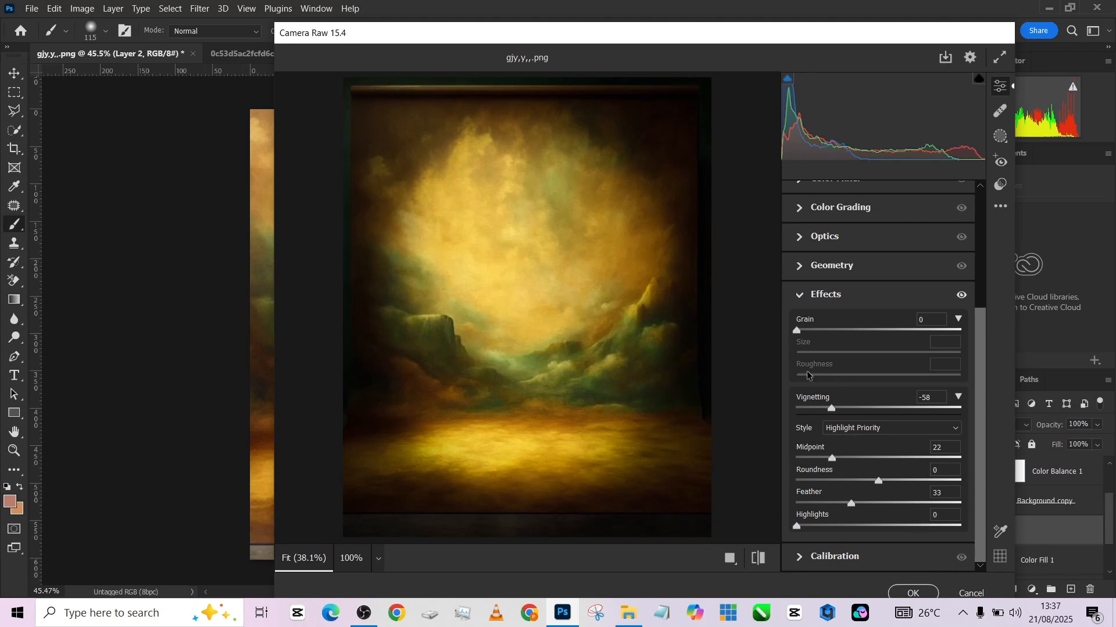
left_click_drag(830, 408, 833, 408)
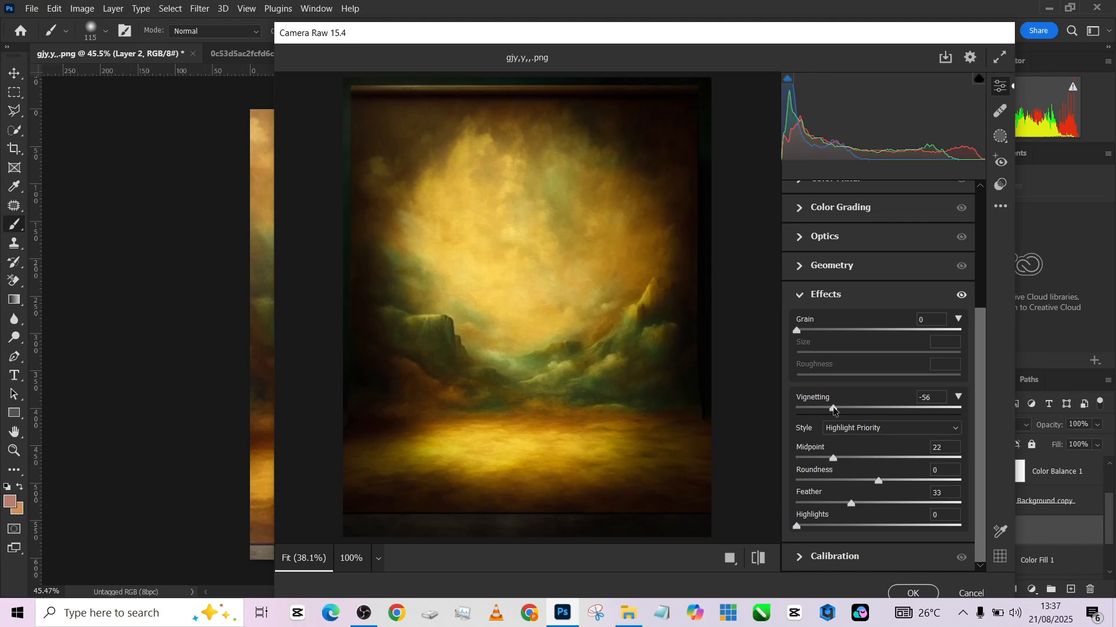
left_click_drag(831, 408, 833, 408)
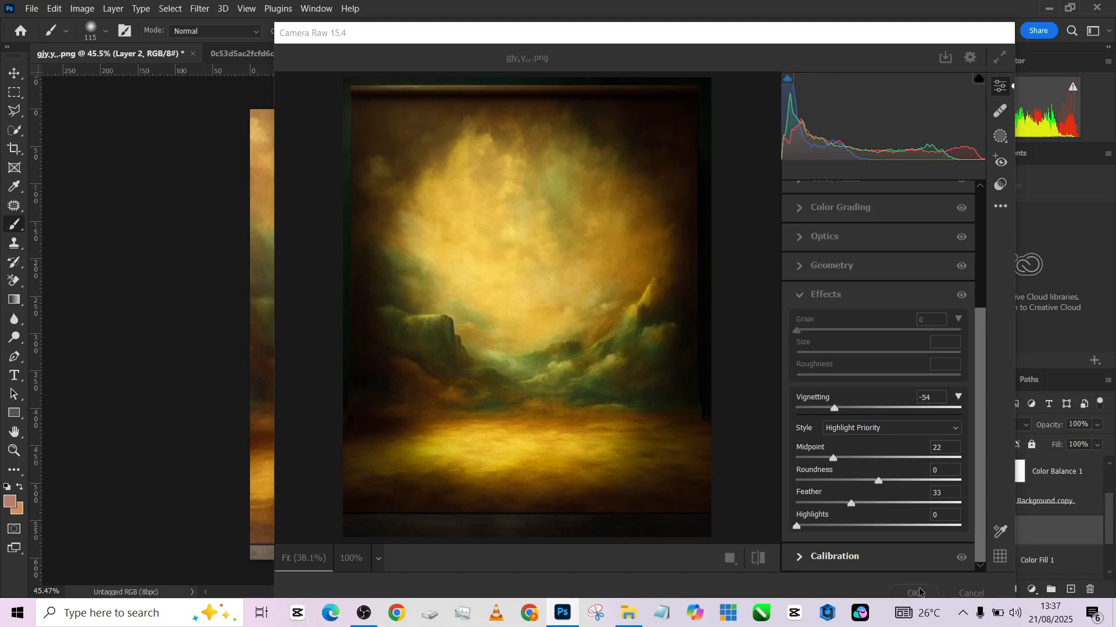
left_click(913, 592)
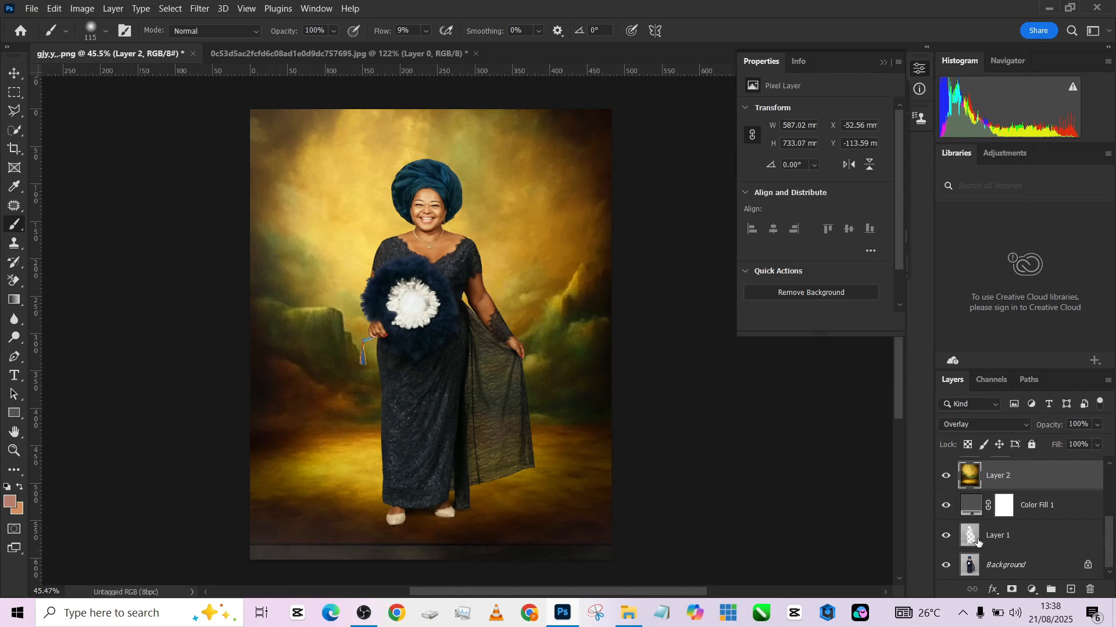
Select Layer 1, the woman's layer, in the Layers panel.
left_click(997, 535)
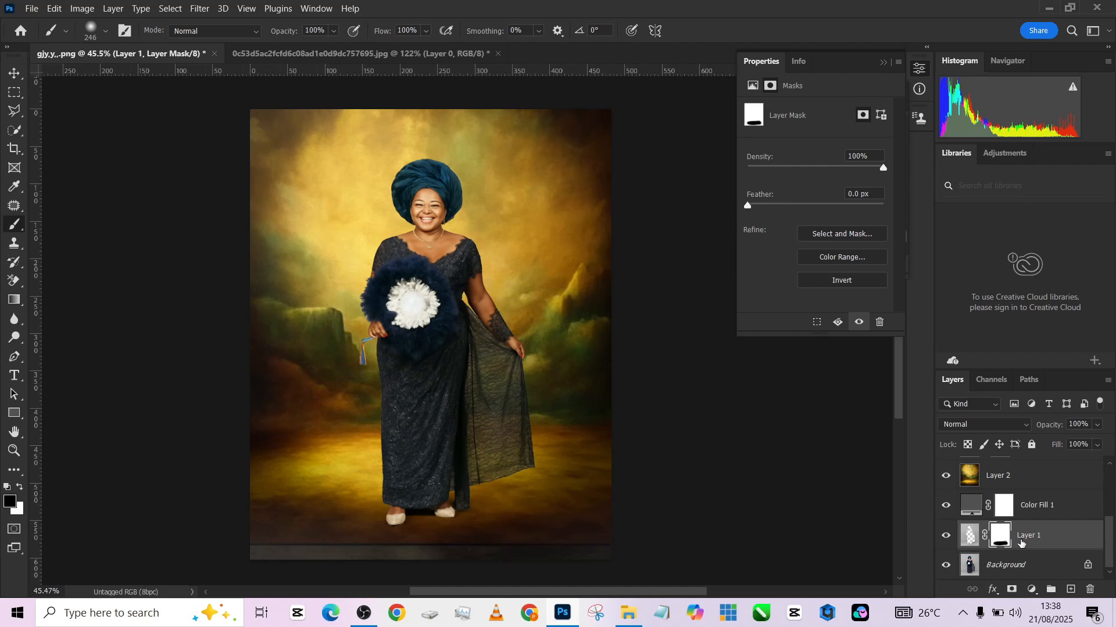
scroll("down", 3)
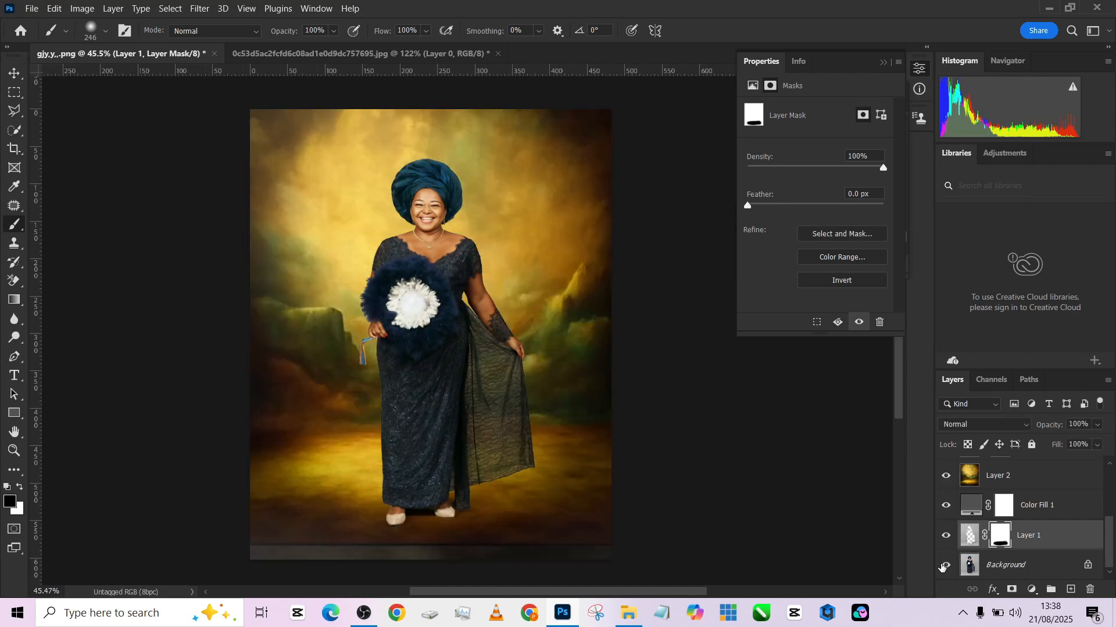
mouse_move(945, 567)
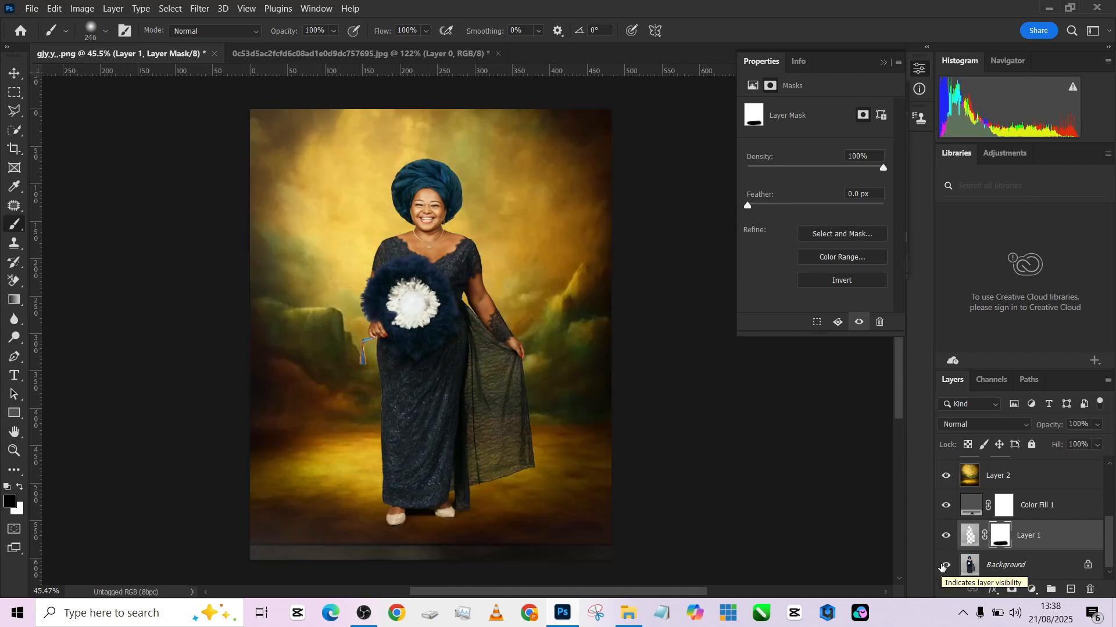